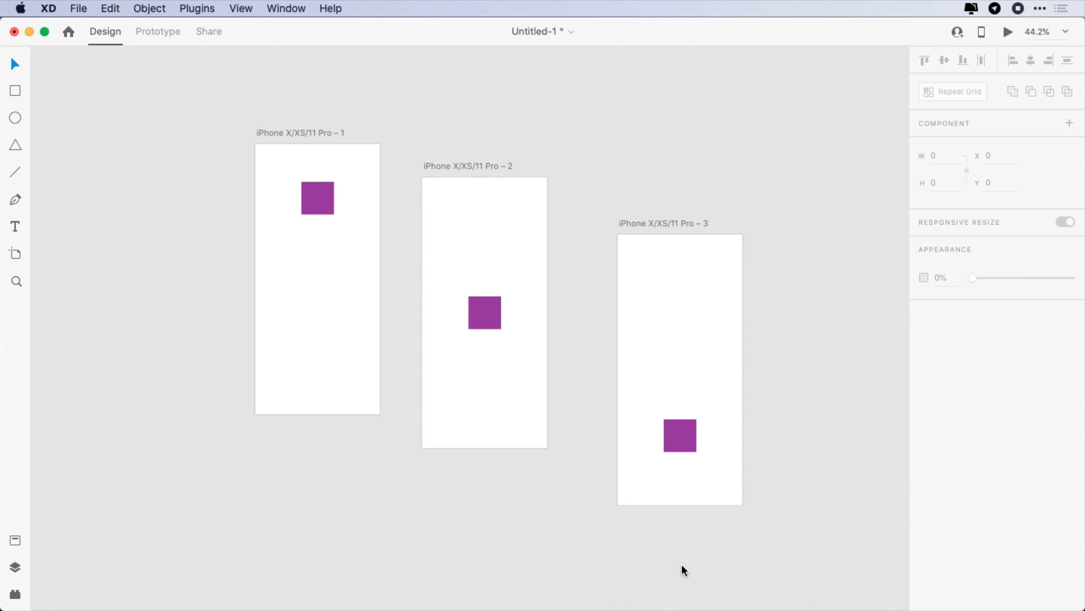
mouse_move(33, 591)
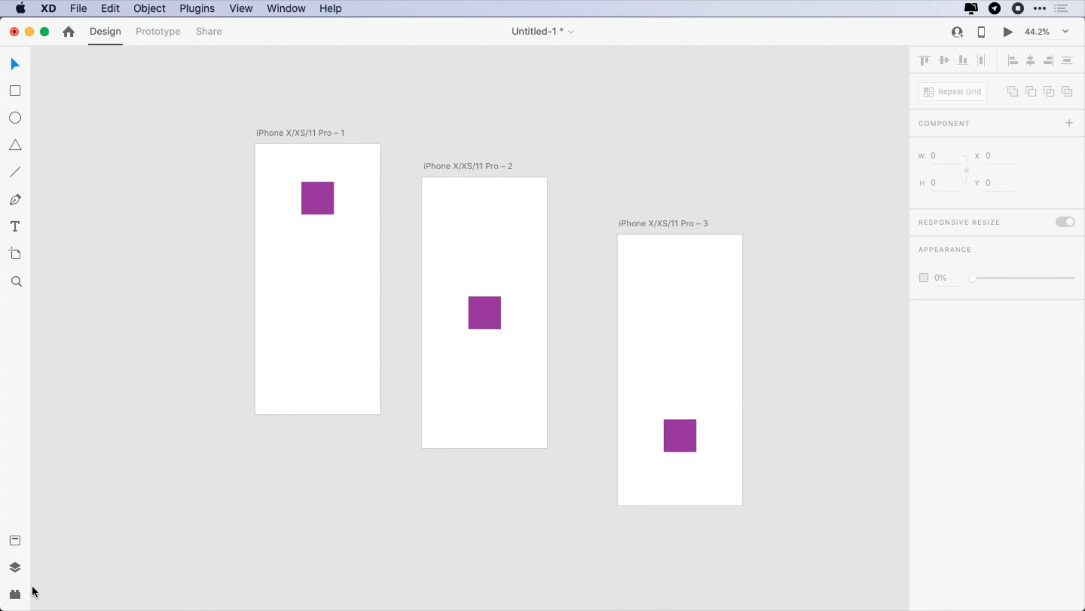
Rearrange the three iPhone artboards into an even grid with Artboard Plus
left_click(15, 596)
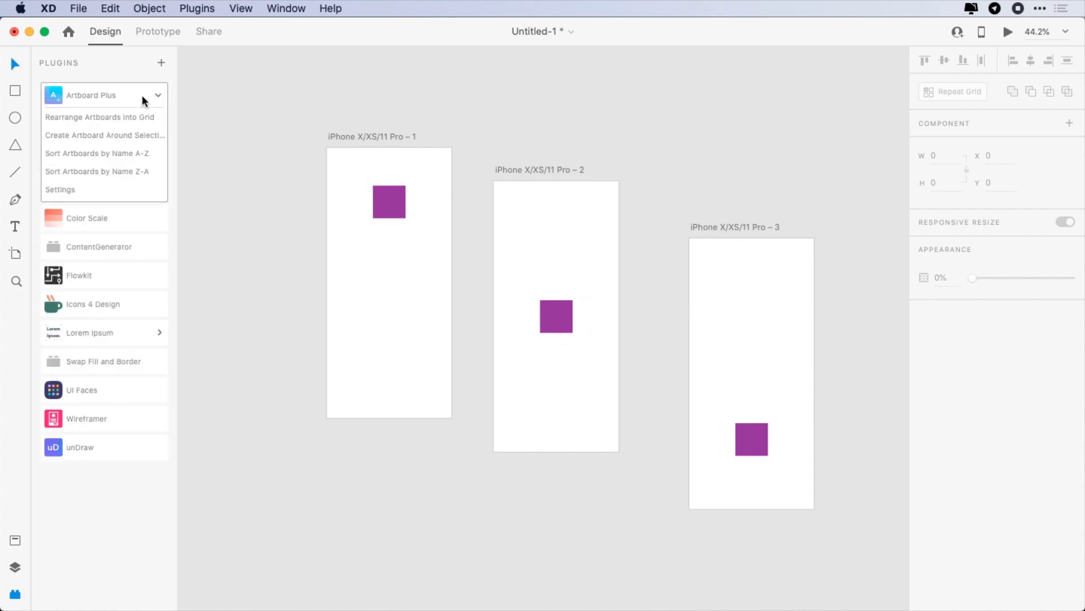
left_click(99, 117)
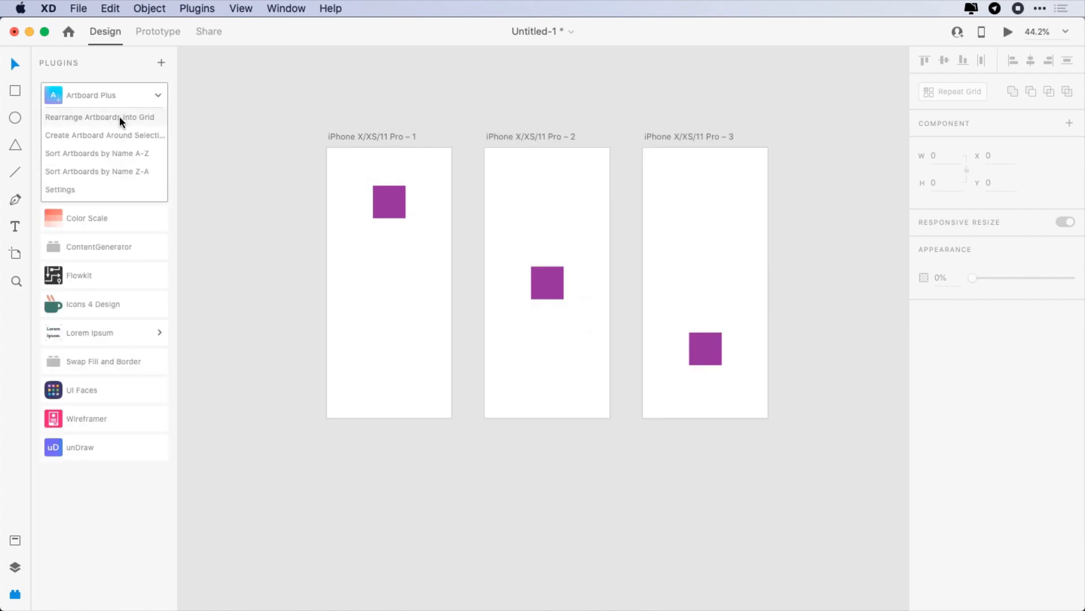
mouse_move(158, 97)
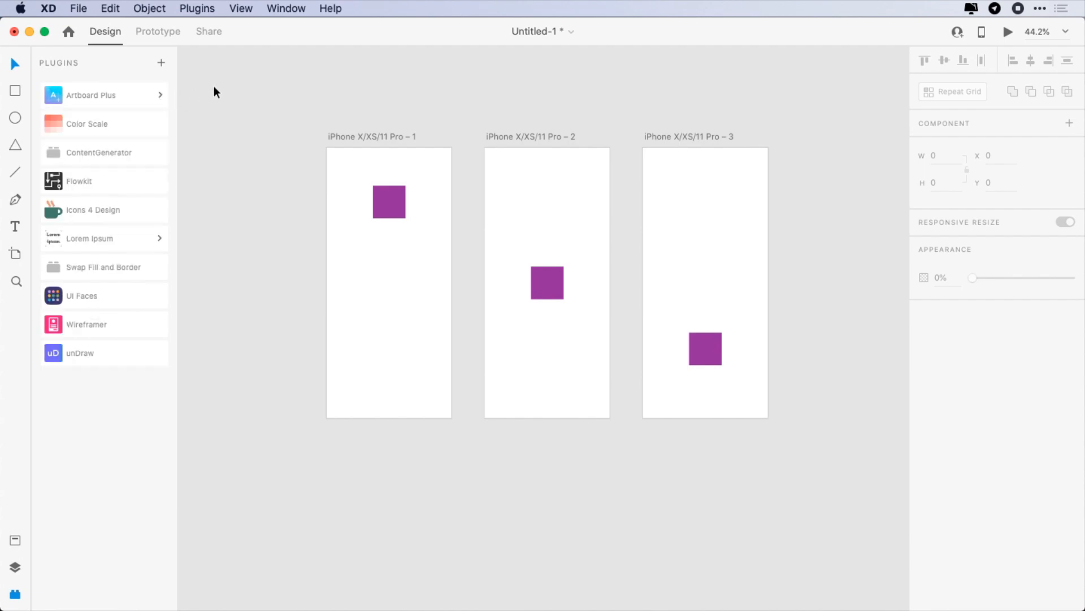
mouse_move(243, 121)
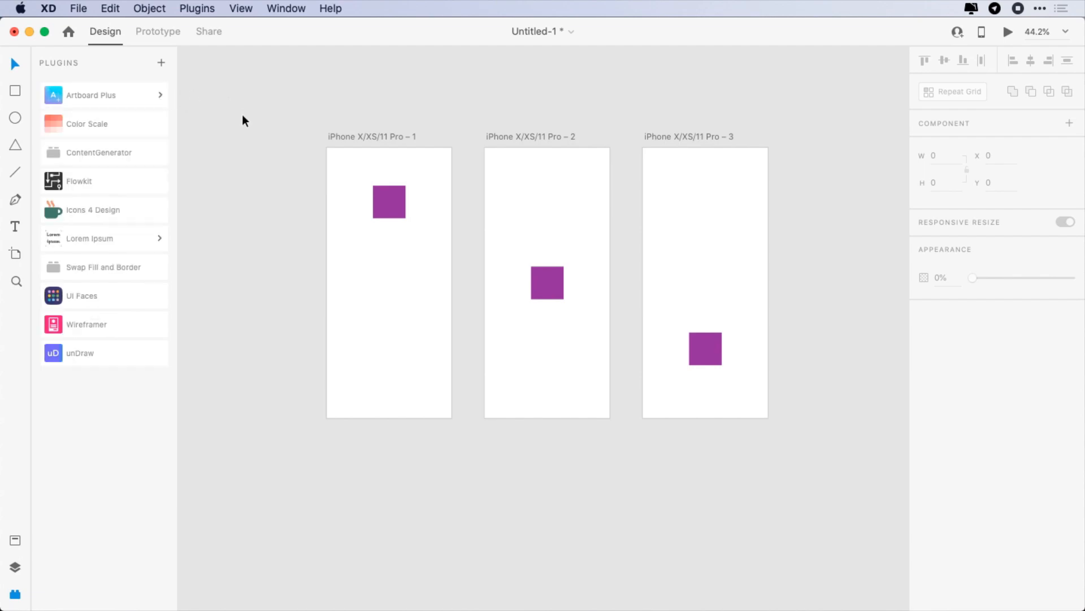
Create a 10-step To White colour scale from the purple square, then add a sample text layer
left_click(389, 201)
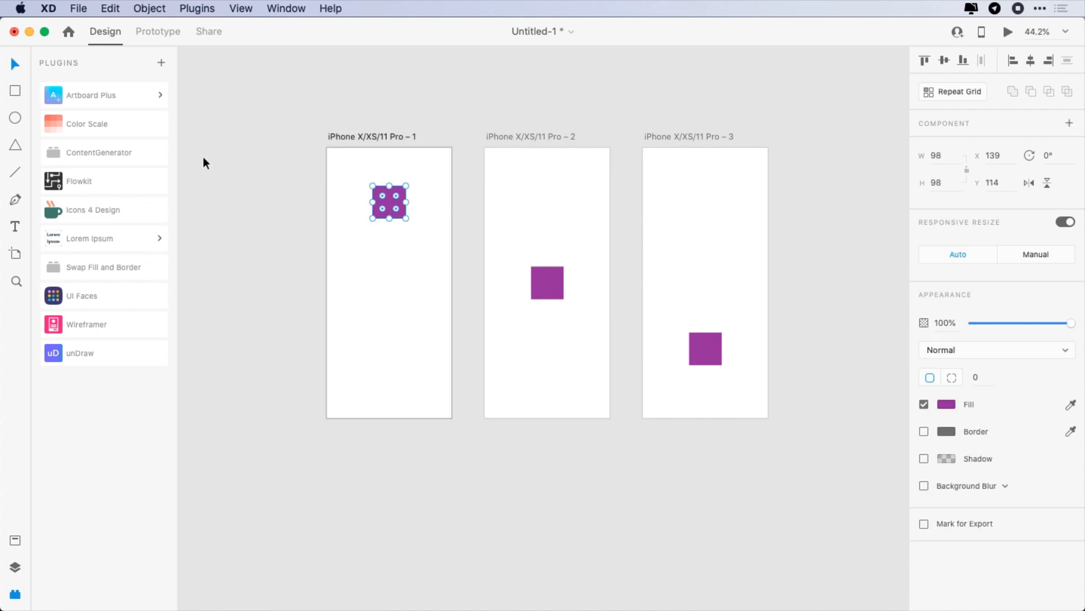
left_click(88, 123)
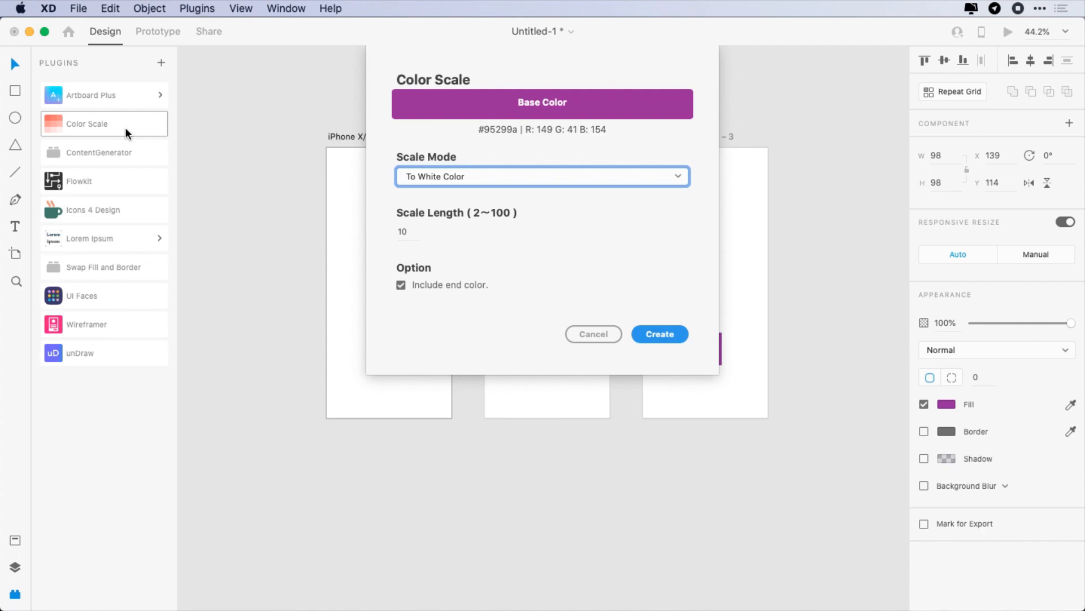
mouse_move(210, 87)
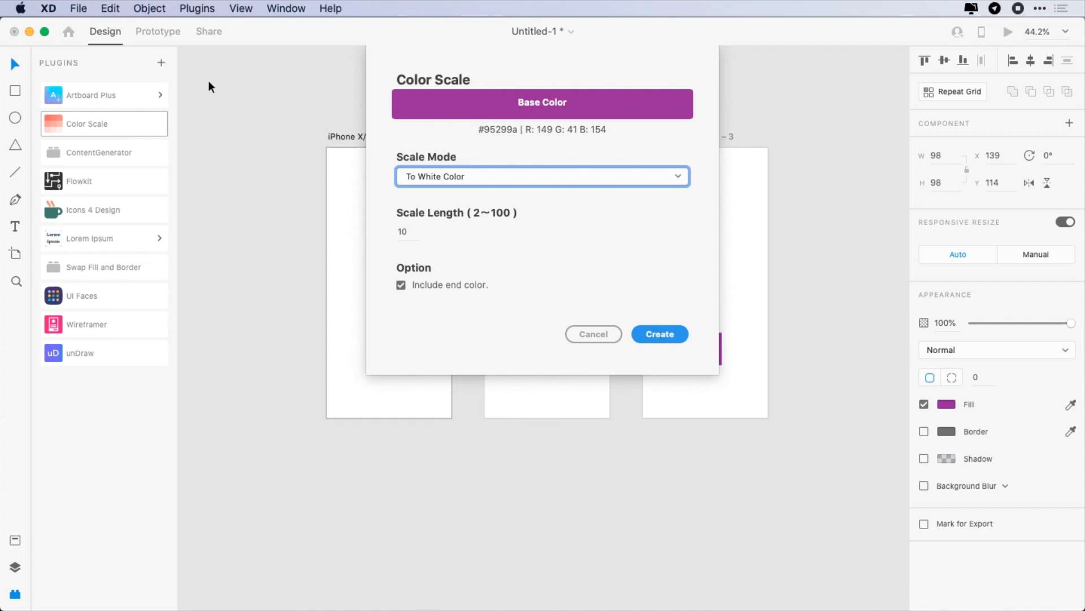
left_click(542, 176)
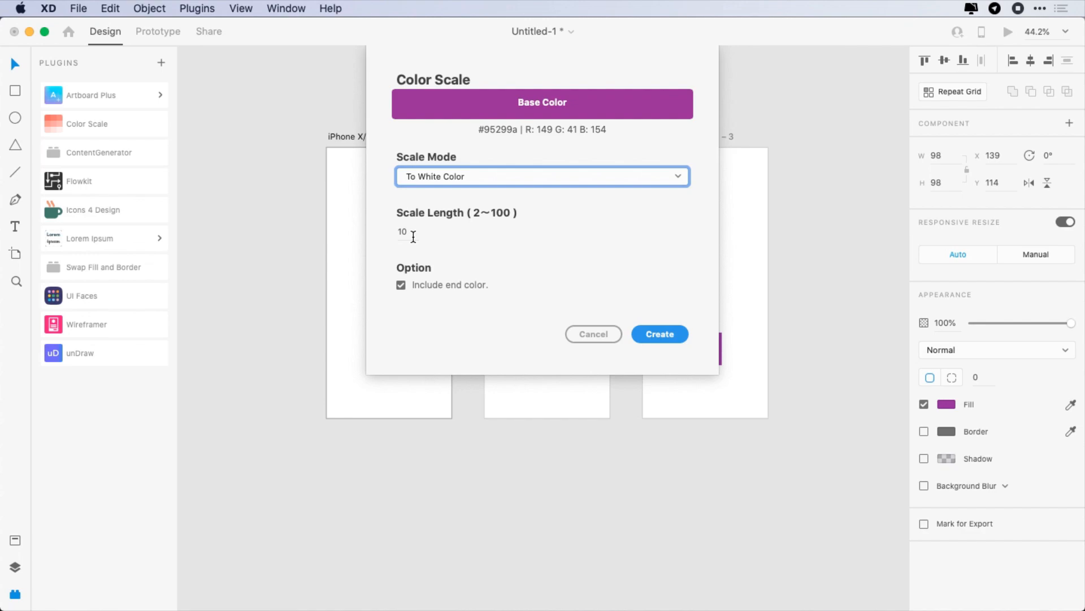
mouse_move(659, 334)
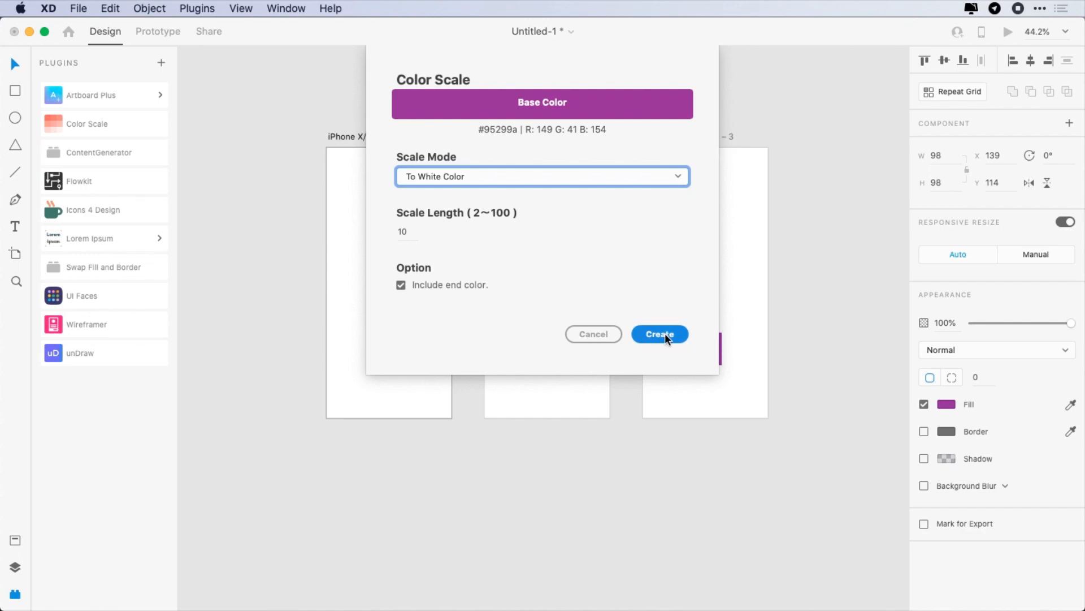
left_click(658, 333)
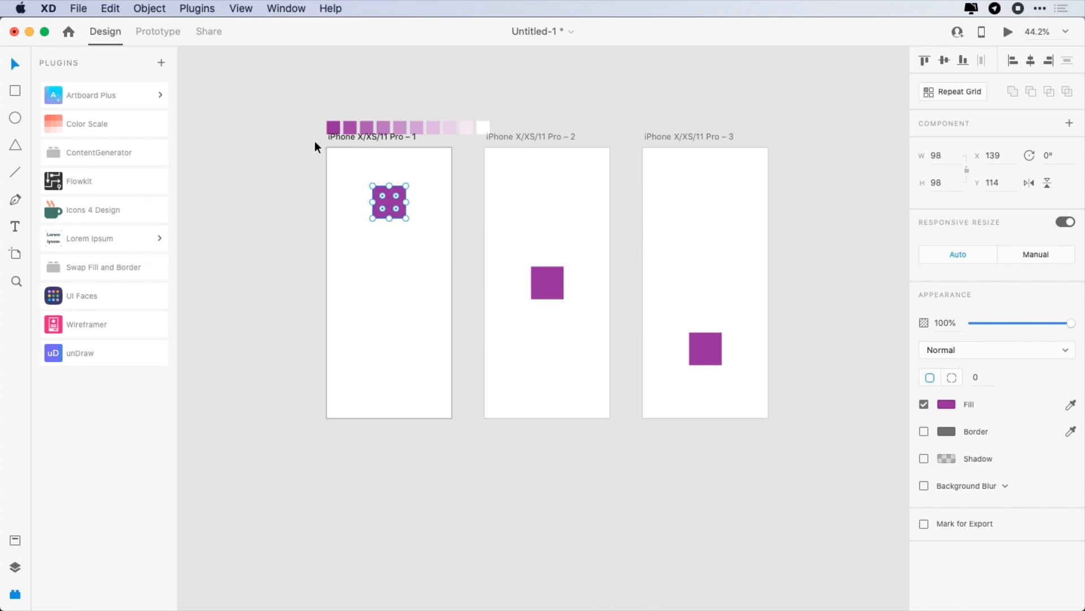
left_click(252, 143)
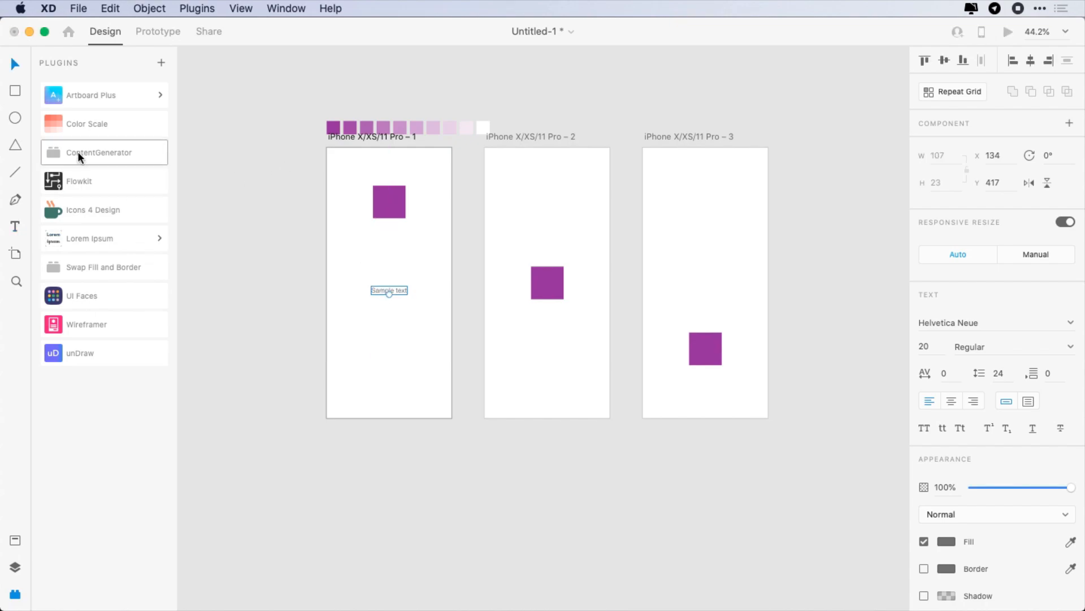
Replace the sample text with a ContentGenerator Phone number and deselect it
left_click(98, 153)
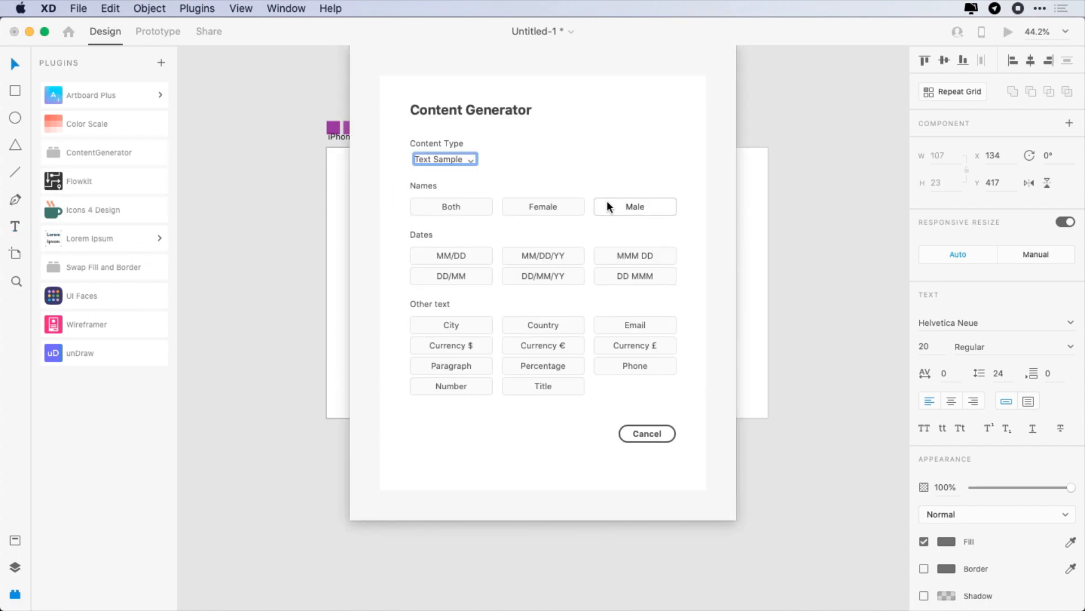
mouse_move(104, 152)
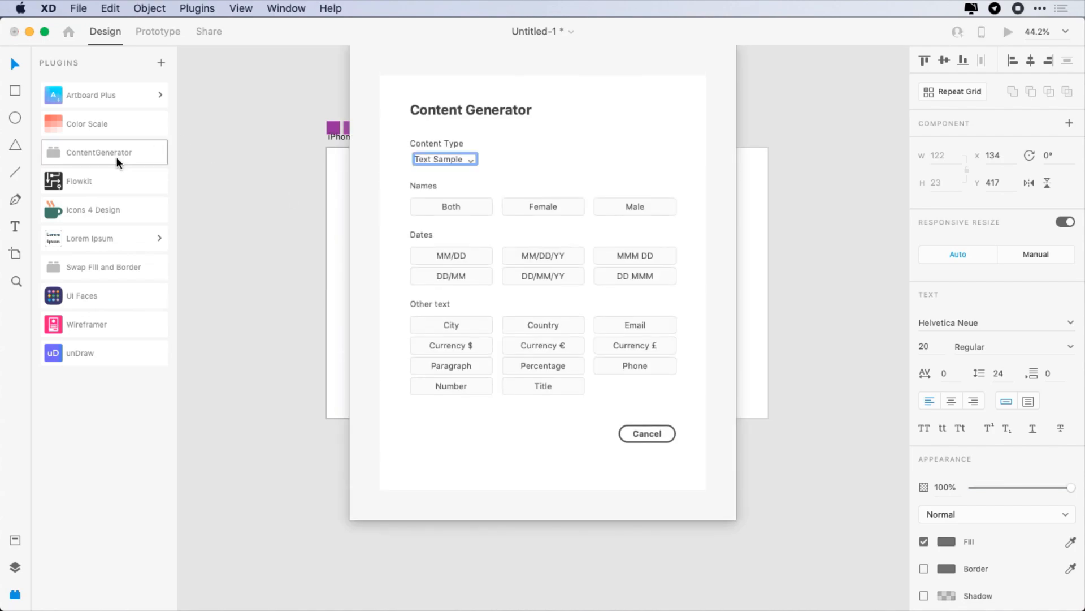
left_click(647, 433)
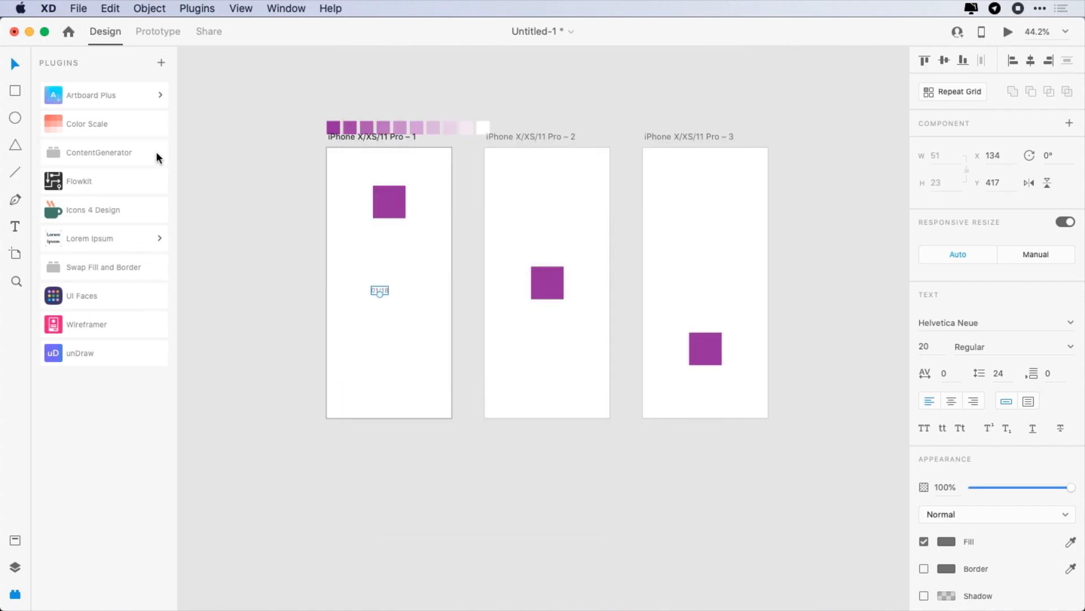
left_click(97, 153)
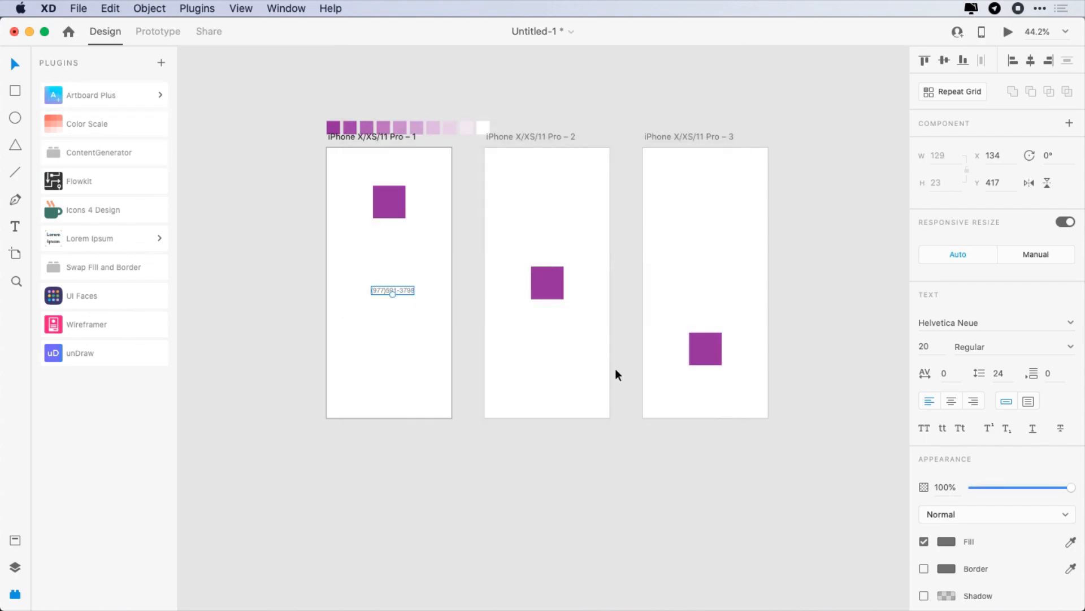
left_click(394, 350)
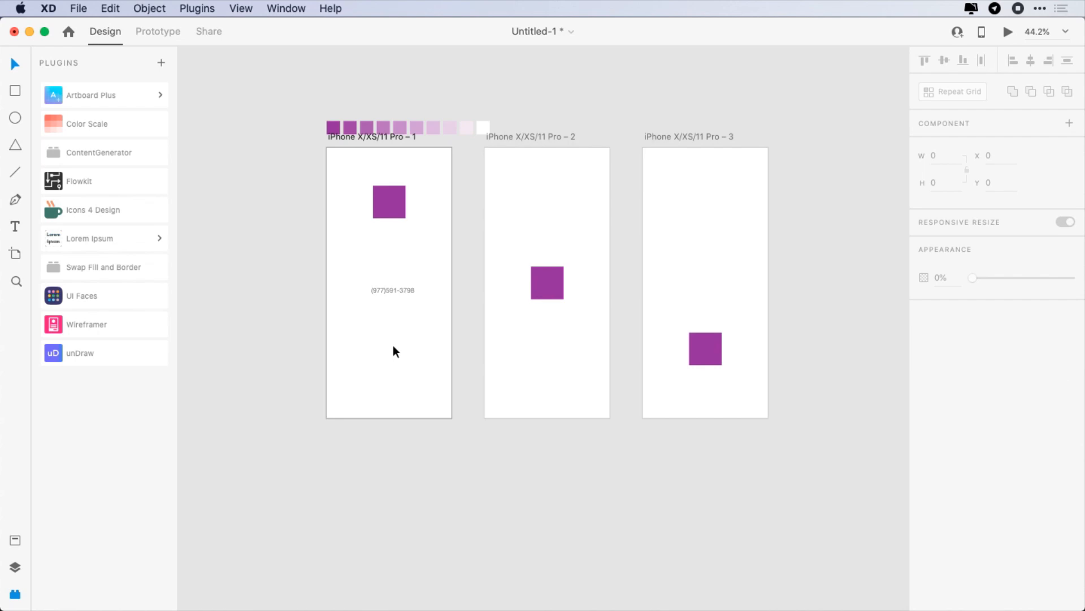
left_click(78, 180)
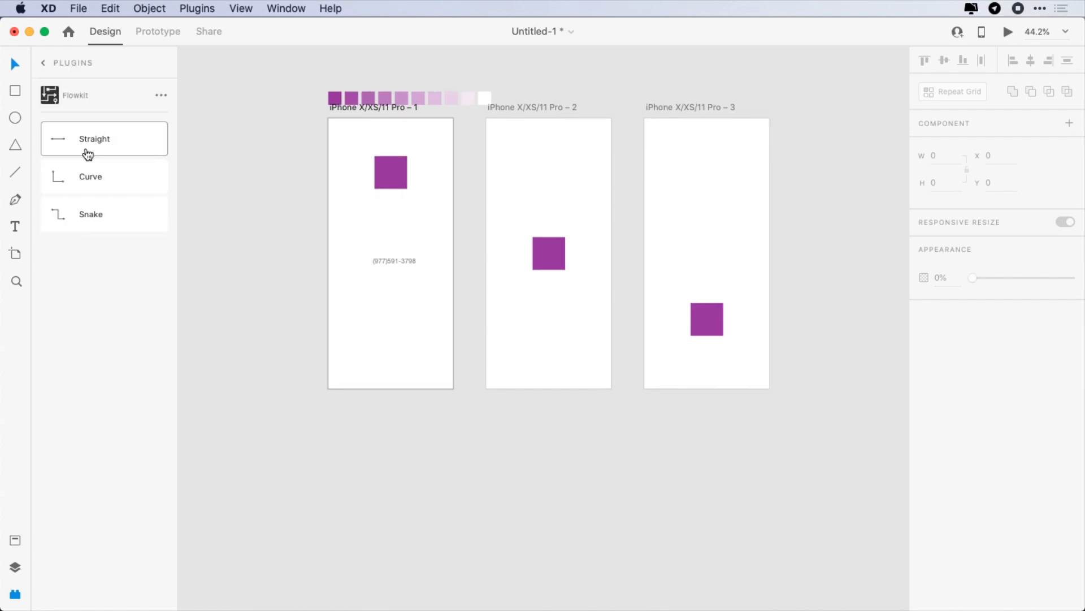
left_click(95, 138)
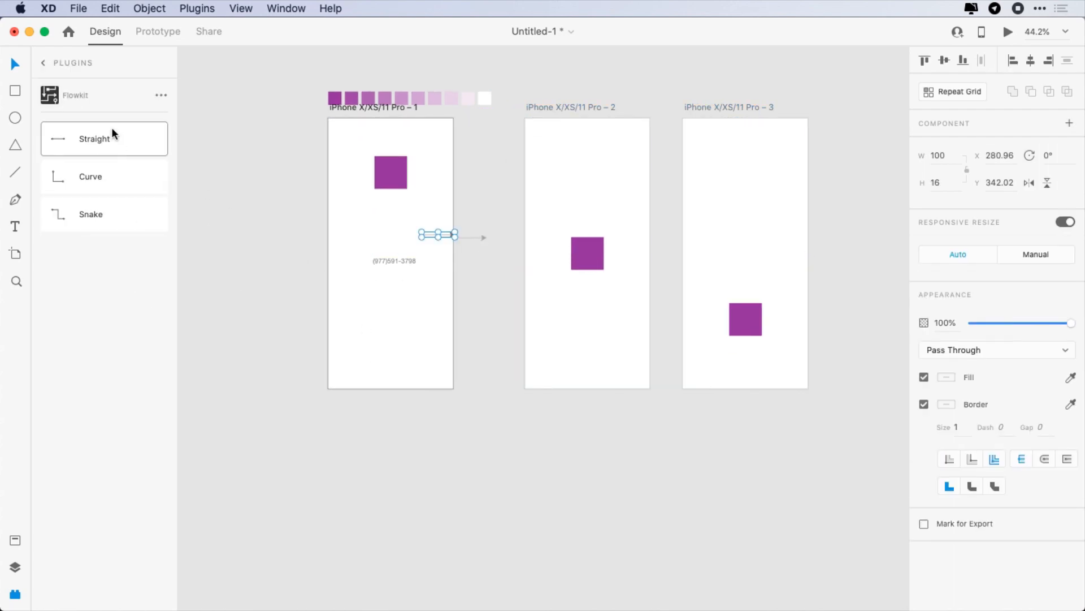
left_click(95, 138)
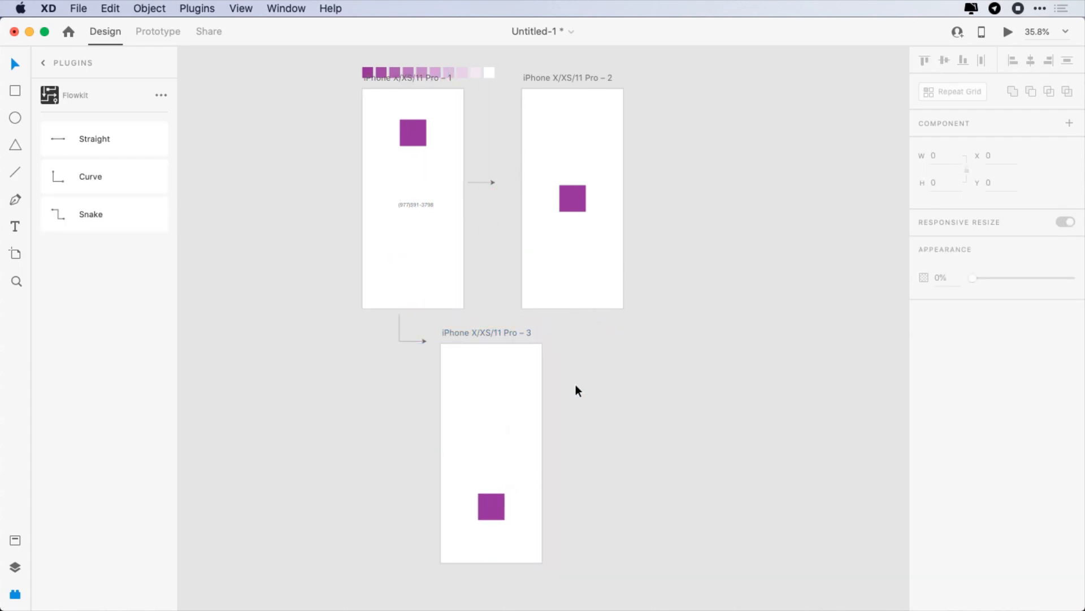
left_click(42, 62)
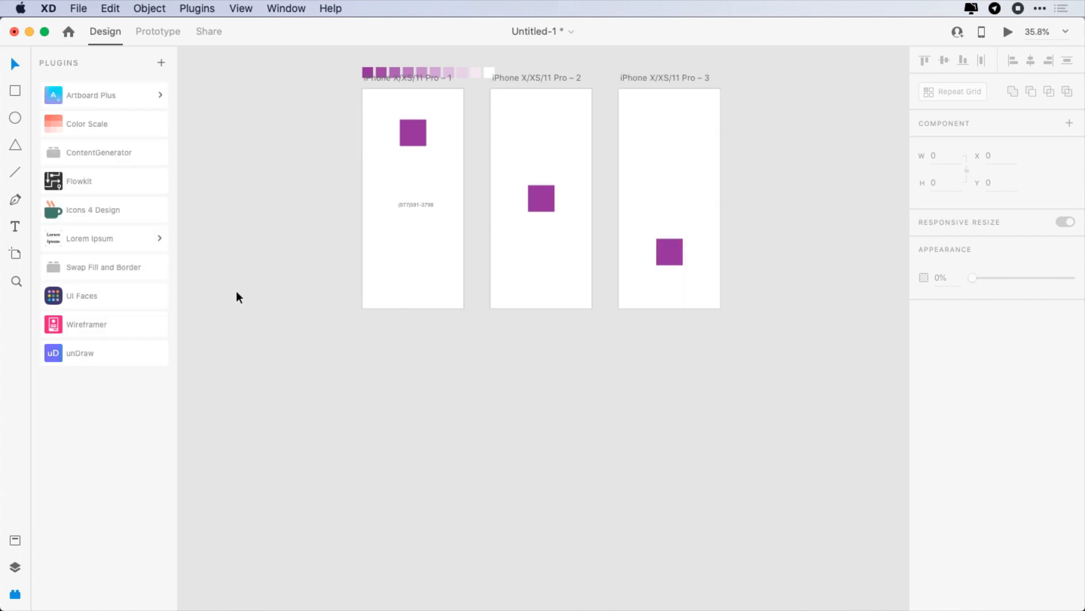
Insert a 'search' magnifier icon from Icons 4 Design, then start the Lorem Ipsum plugin
left_click(92, 211)
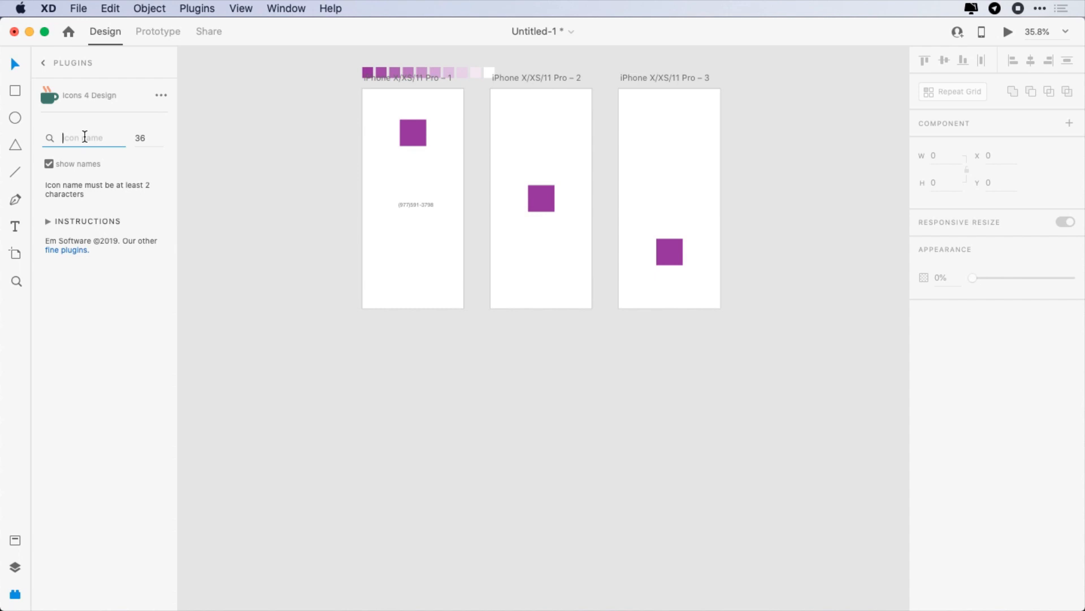
type("search")
left_click(146, 138)
type("50")
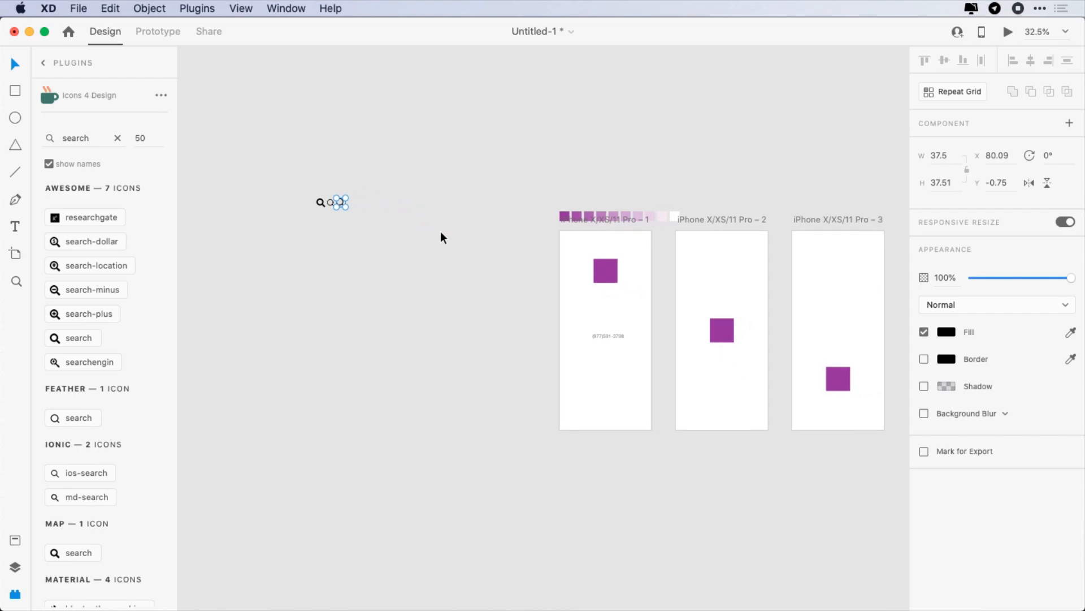
scroll("down", 3)
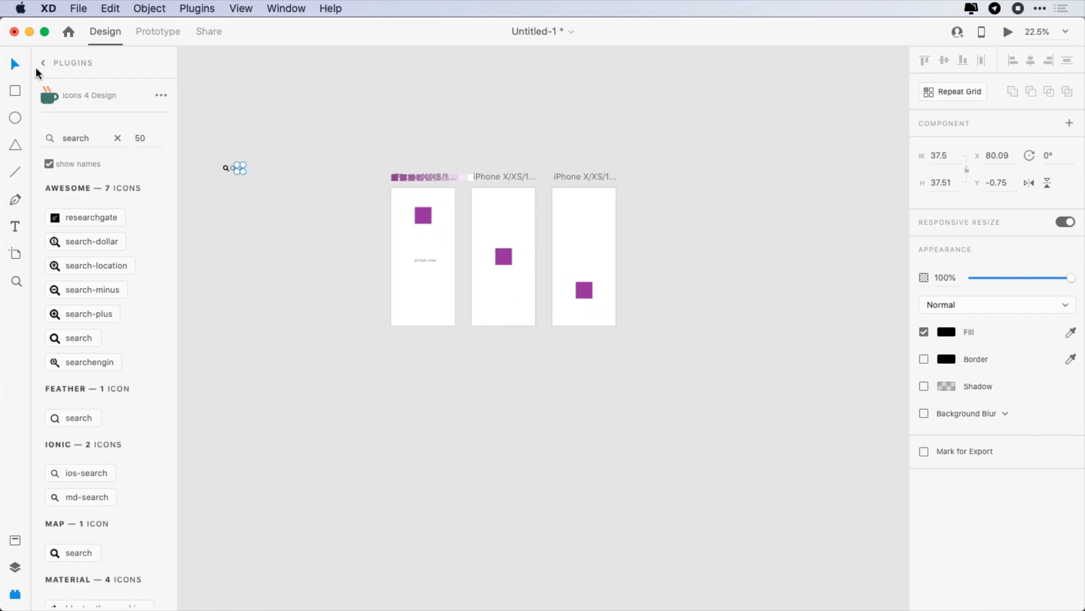
left_click(42, 62)
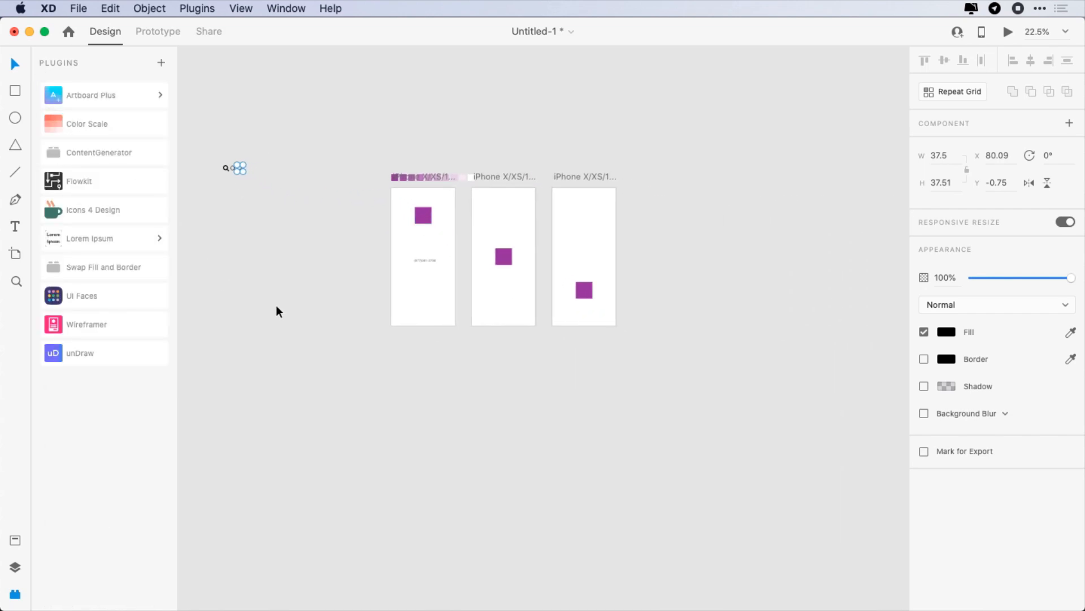
left_click(228, 298)
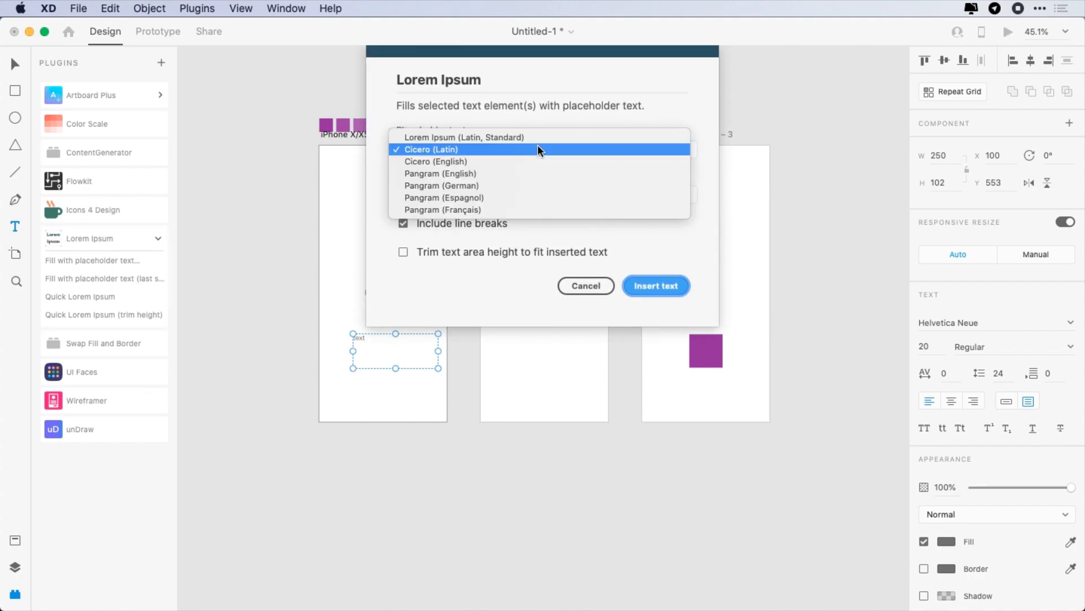
Insert Cicero placeholder text with Period punctuation into the text box; select the second artboard's square
left_click(434, 161)
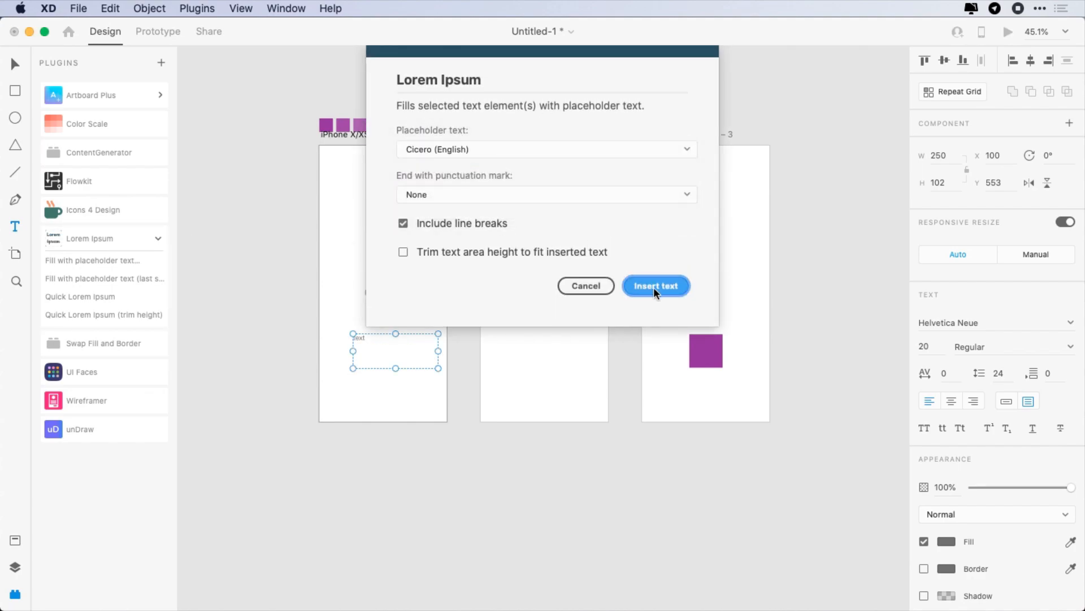
left_click(545, 195)
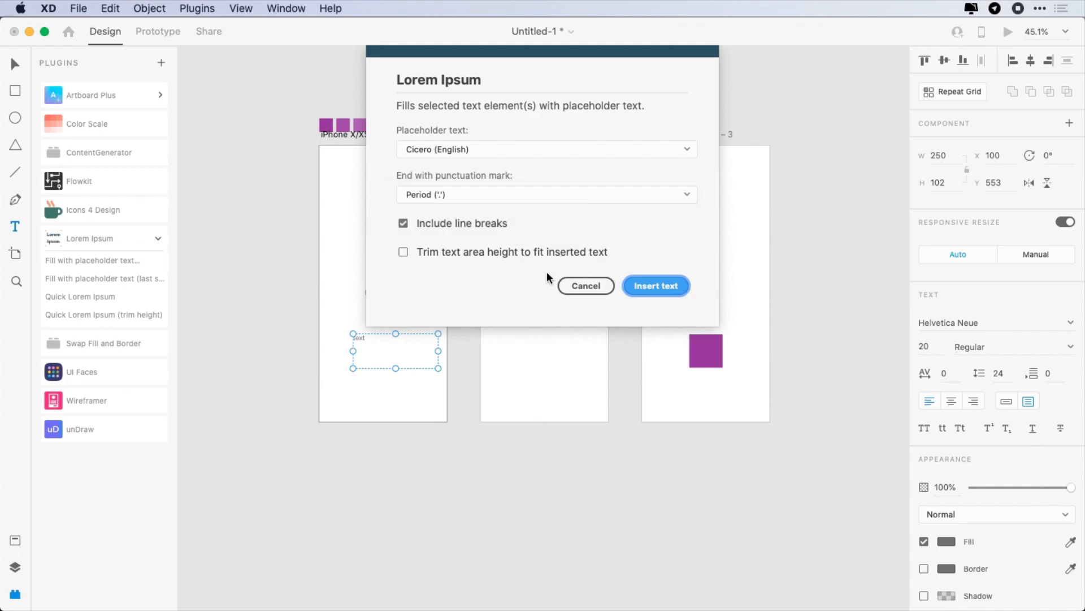
left_click(655, 285)
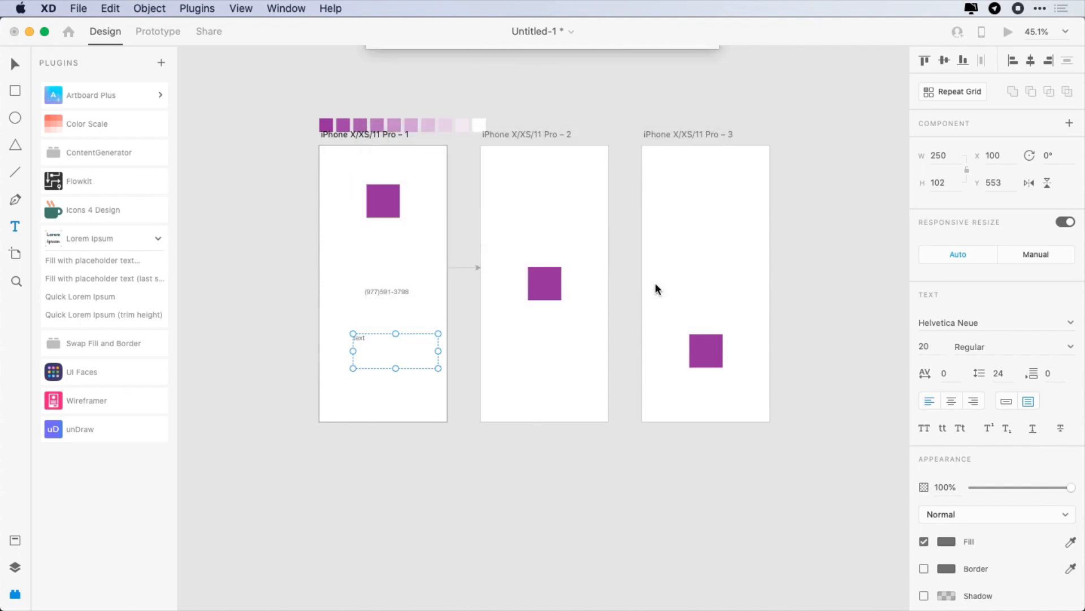
left_click(94, 260)
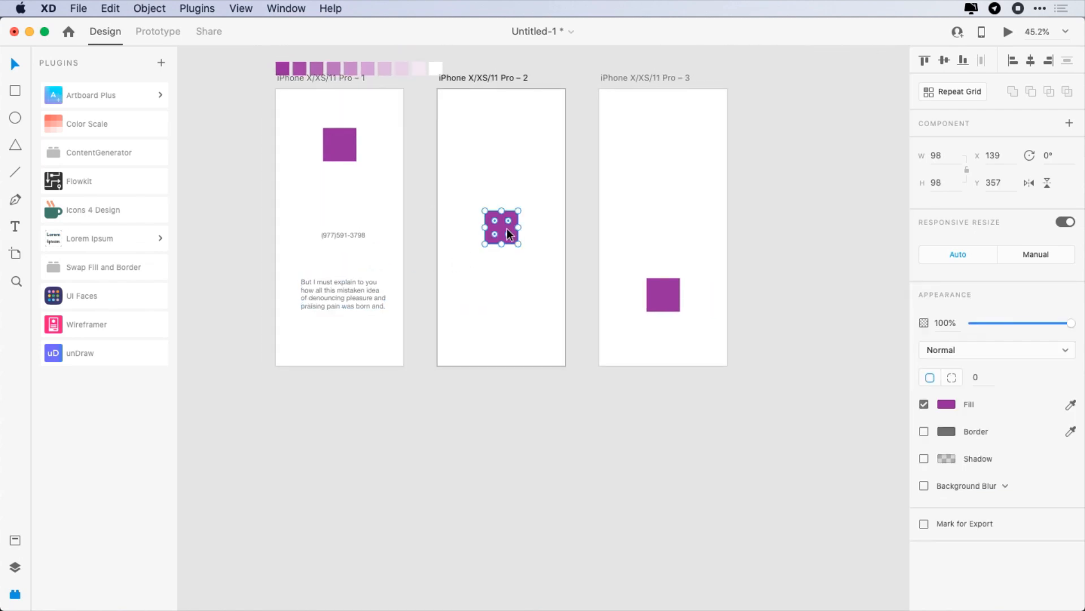
mouse_move(930, 436)
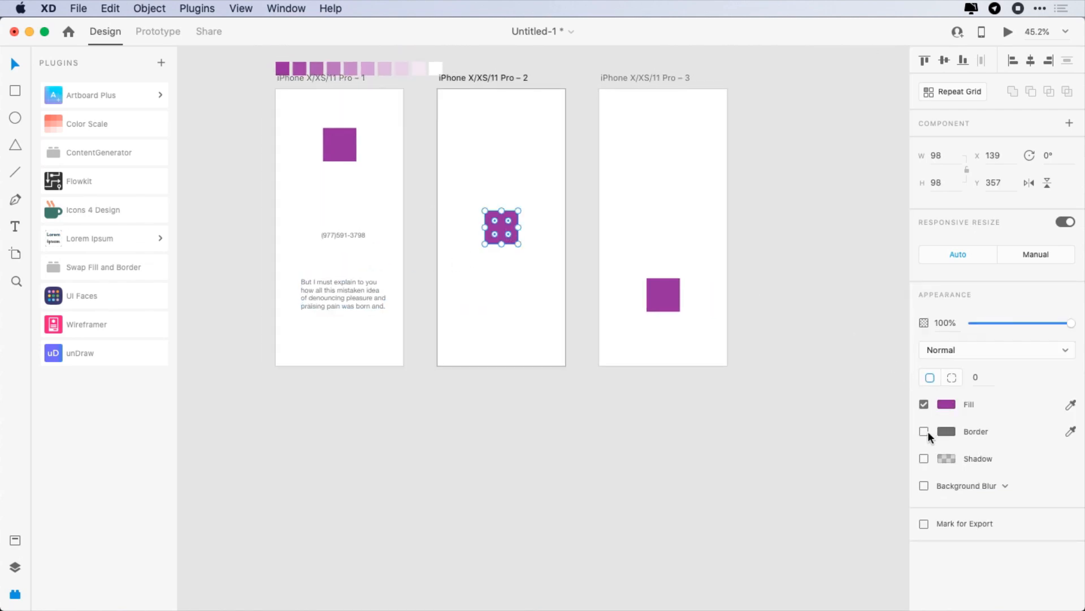
Enable a border on the square and swap its fill and border colours
left_click(948, 431)
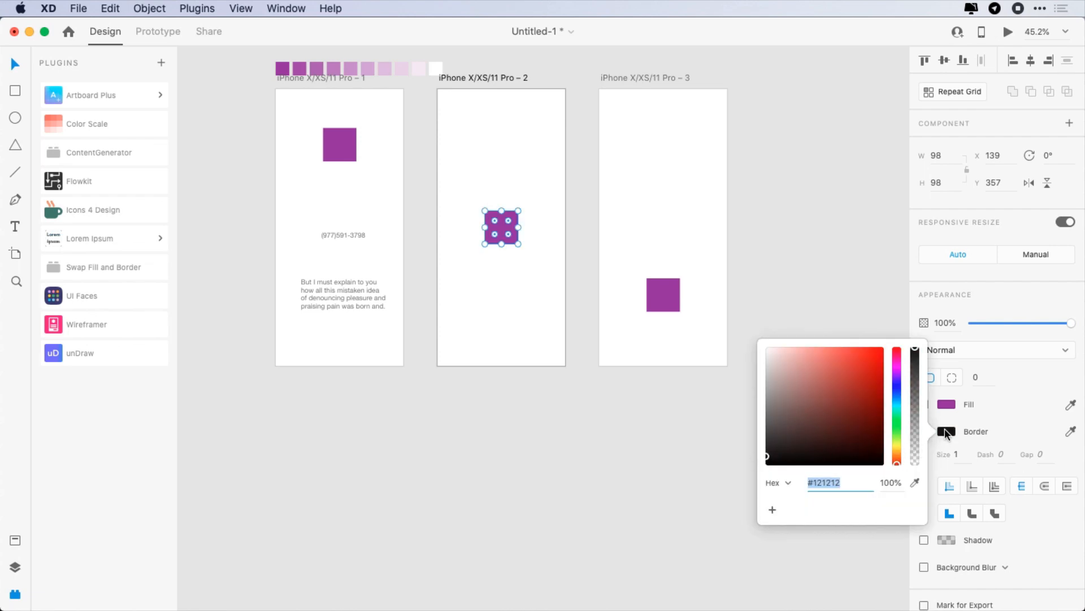
left_click(104, 267)
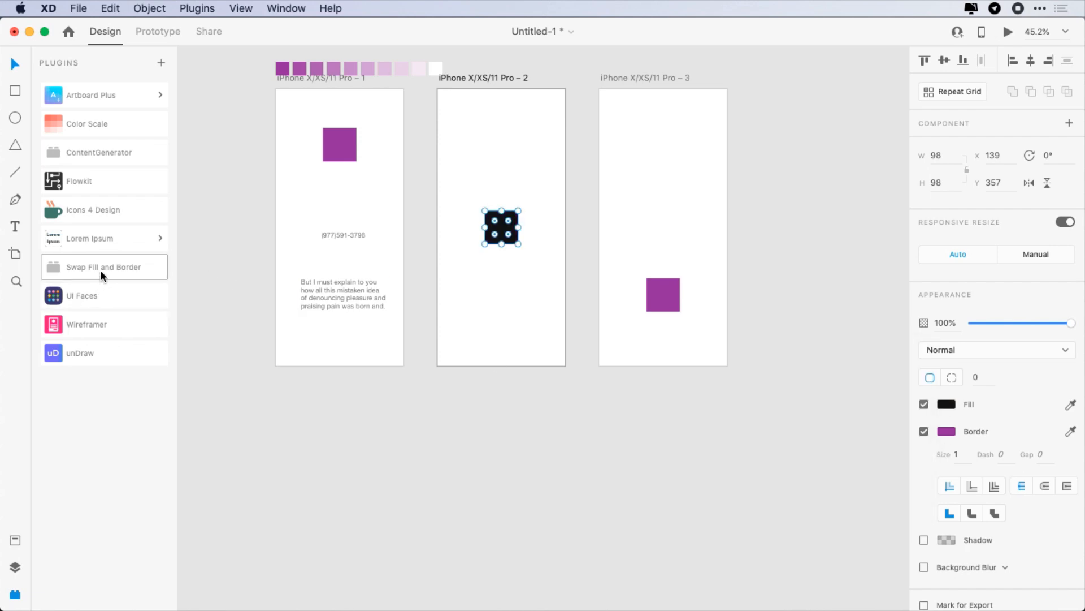
mouse_move(690, 311)
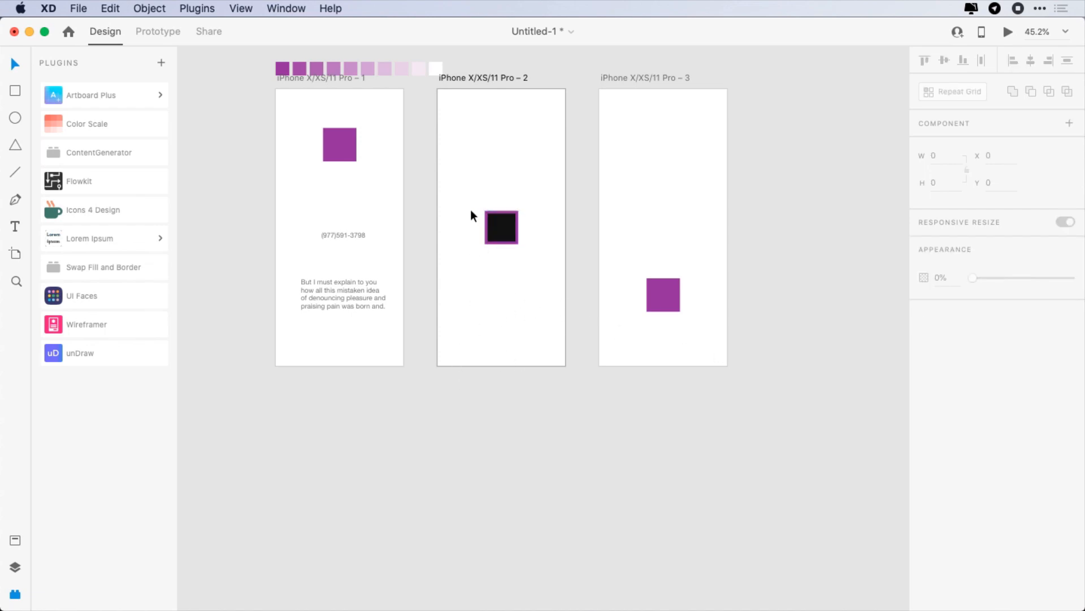
Fill the square with a Female TinyFac.es avatar from UI Faces and return to the plugin list
left_click(82, 295)
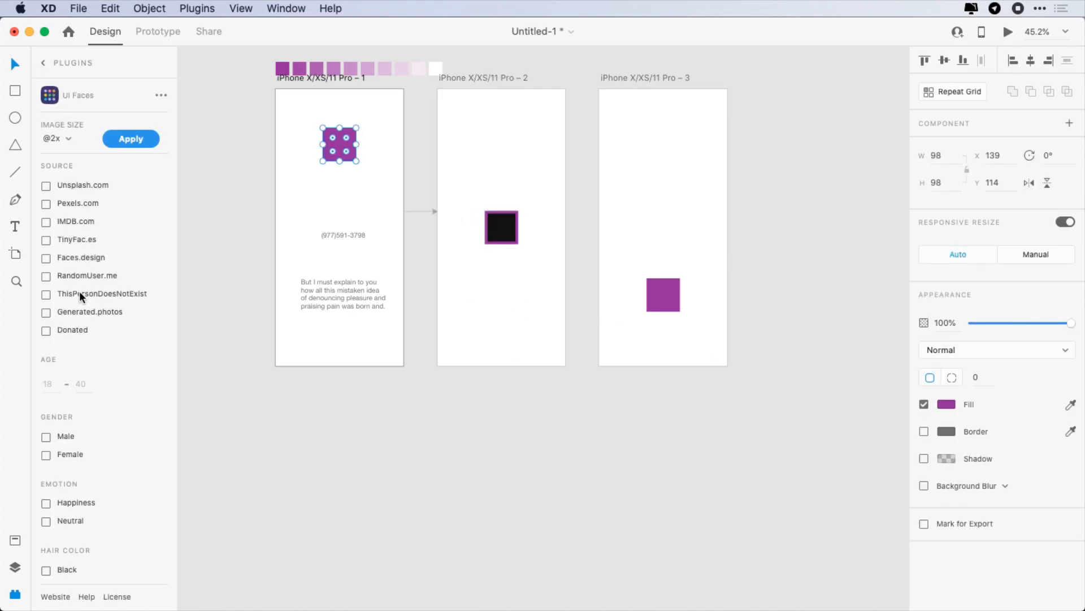
mouse_move(91, 211)
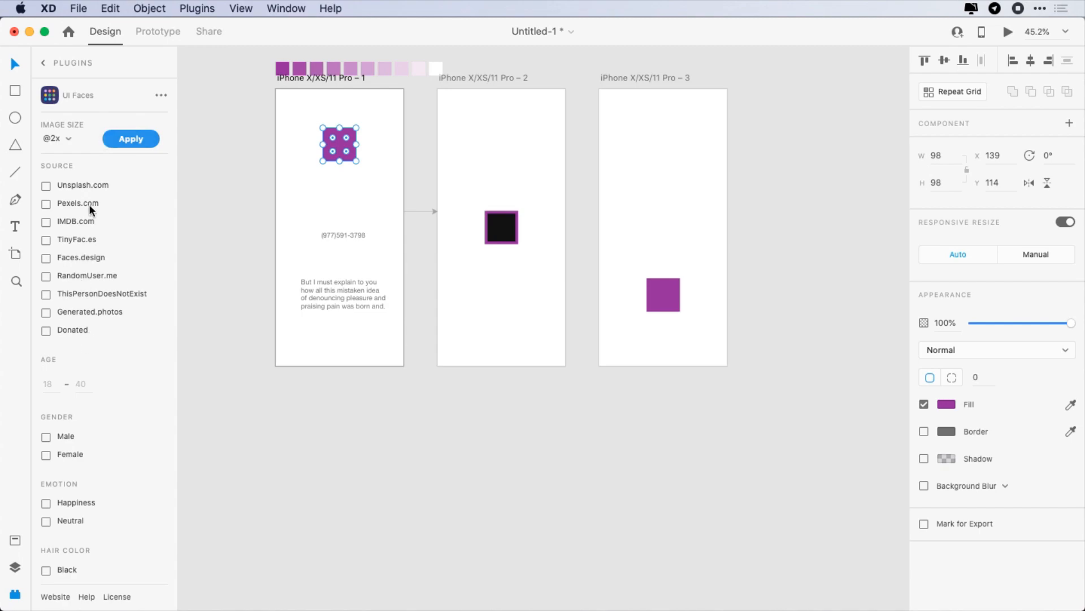
left_click(46, 238)
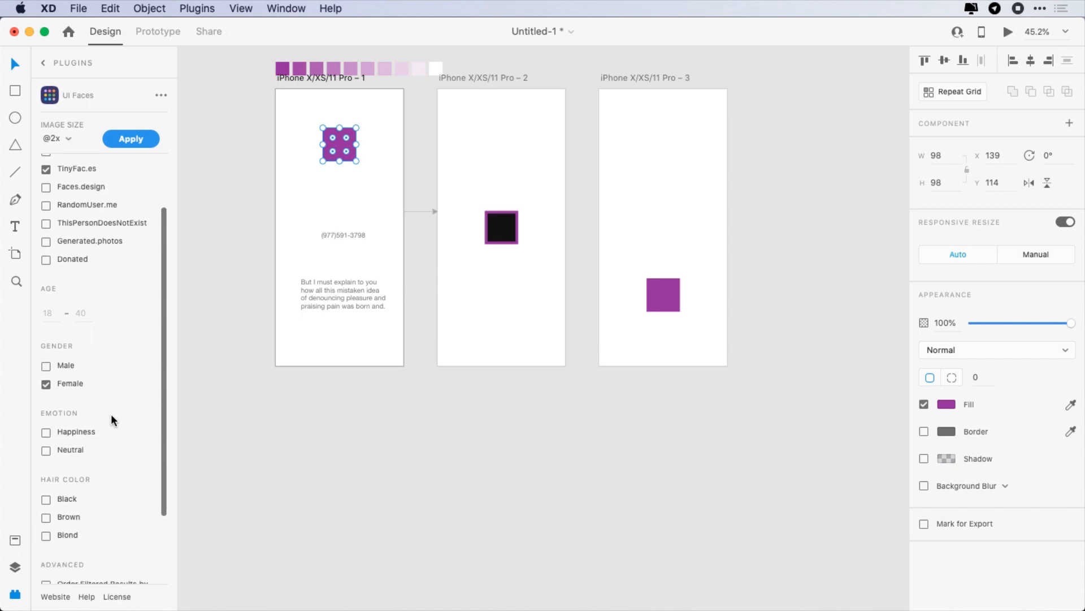
scroll("down", 3)
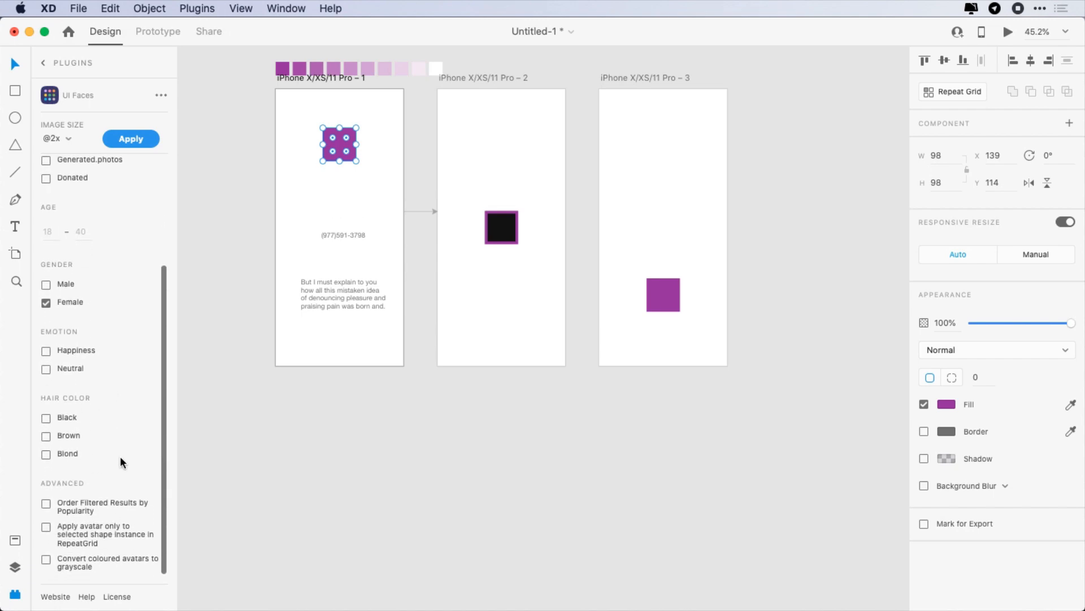
left_click(132, 138)
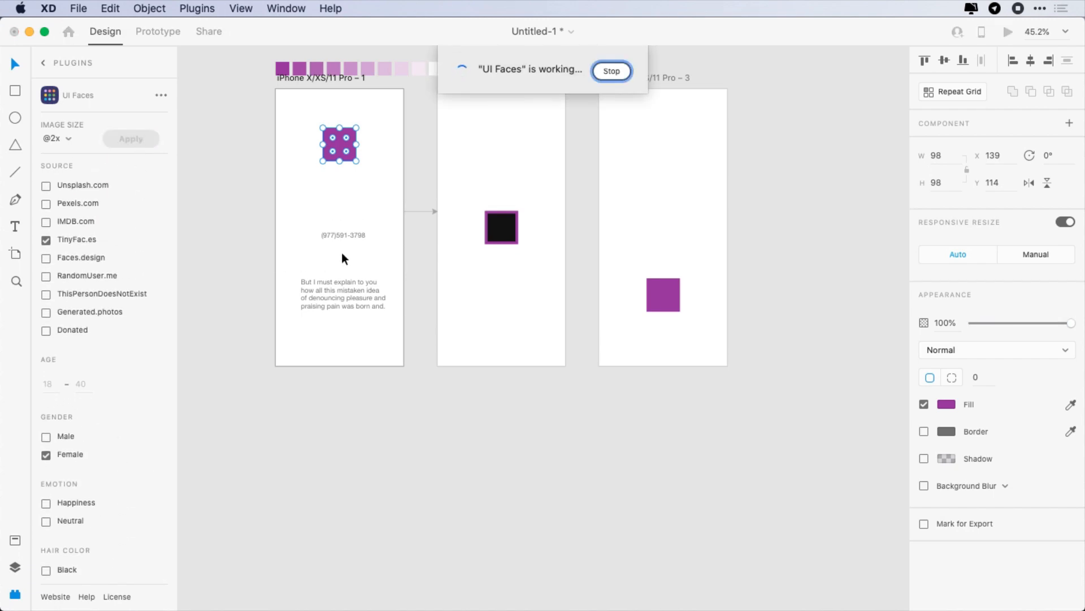
left_click(611, 71)
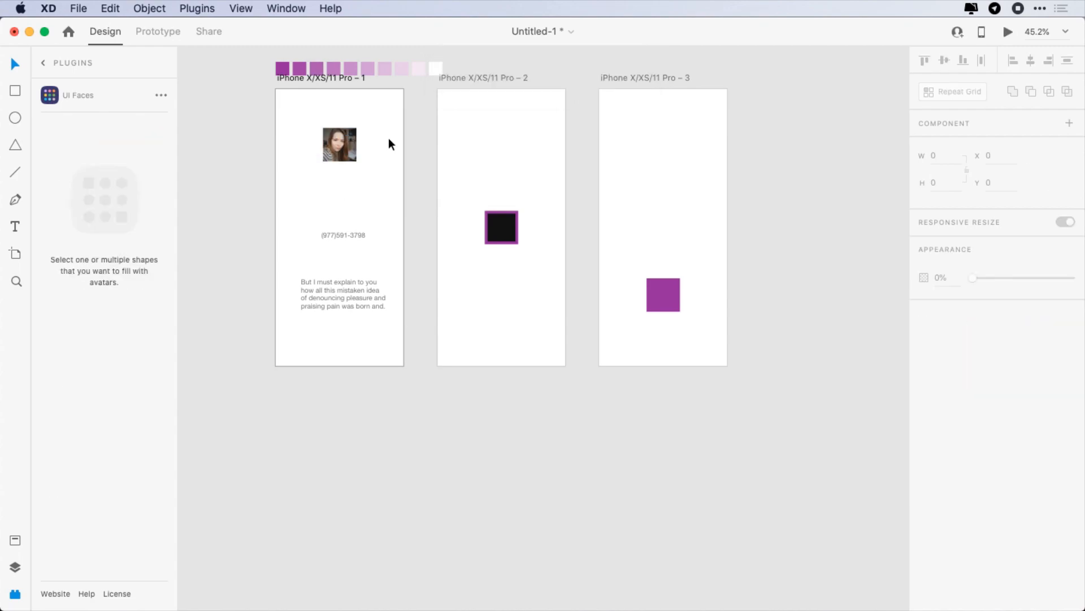
left_click(42, 63)
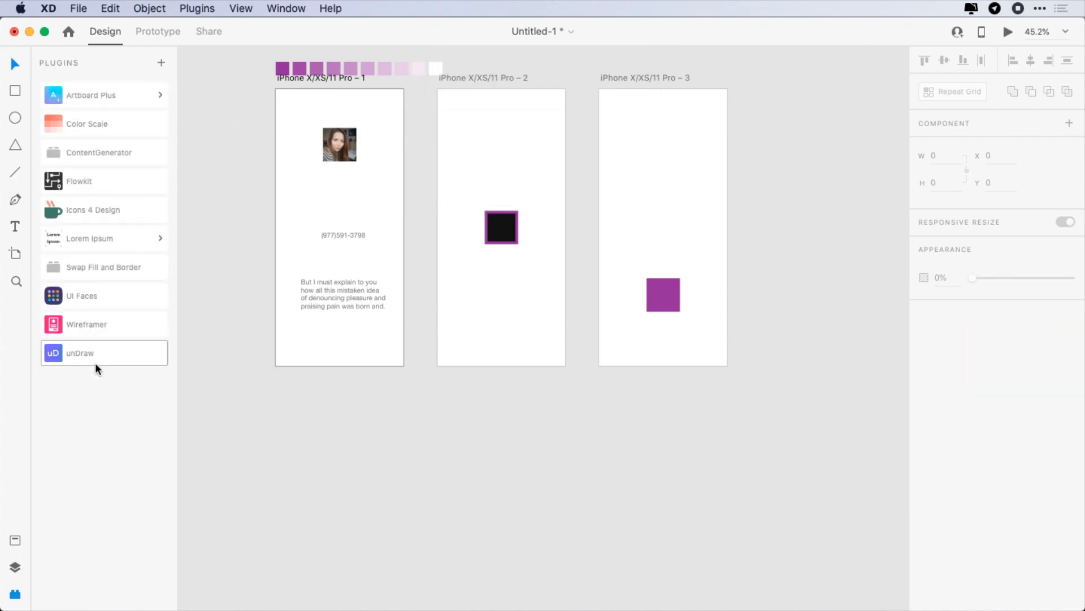
Insert Wireframer's Sign Up template and the UI Elements – Forms template found by searching 'form'
left_click(87, 325)
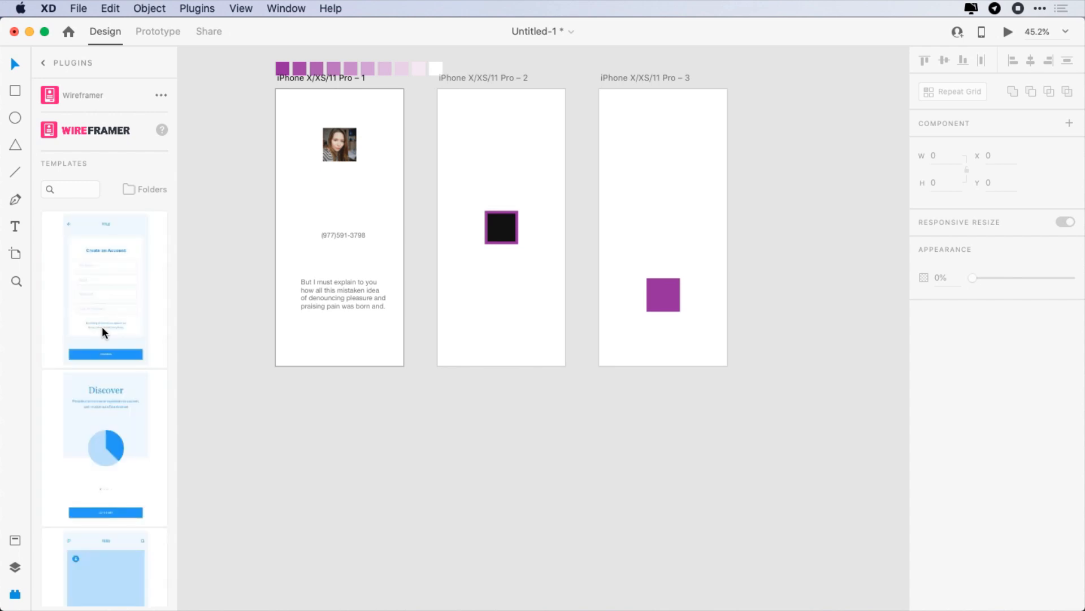
left_click(144, 188)
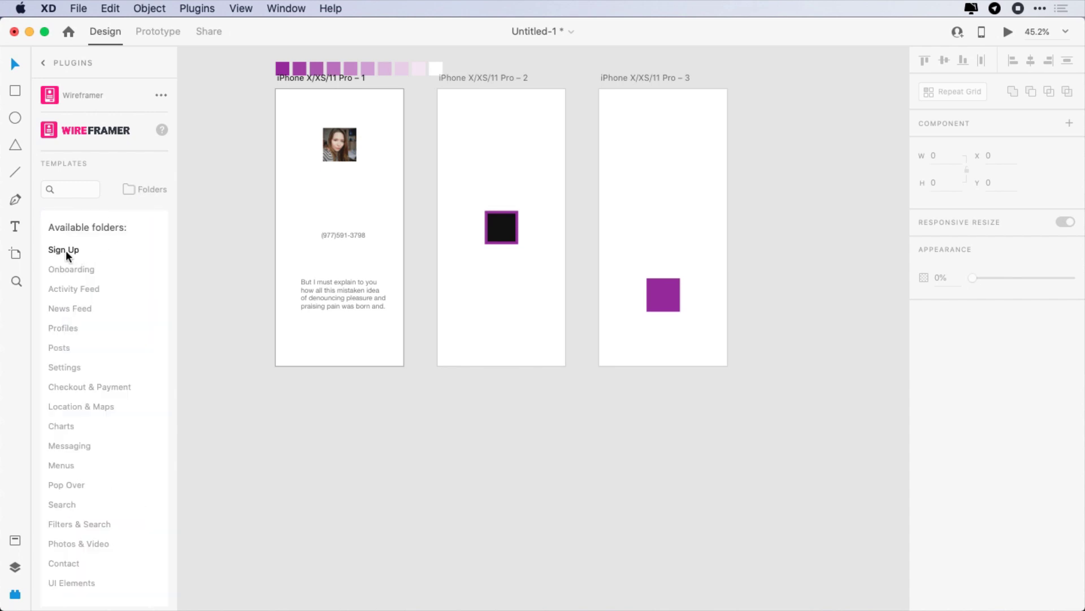
left_click(64, 249)
type("f")
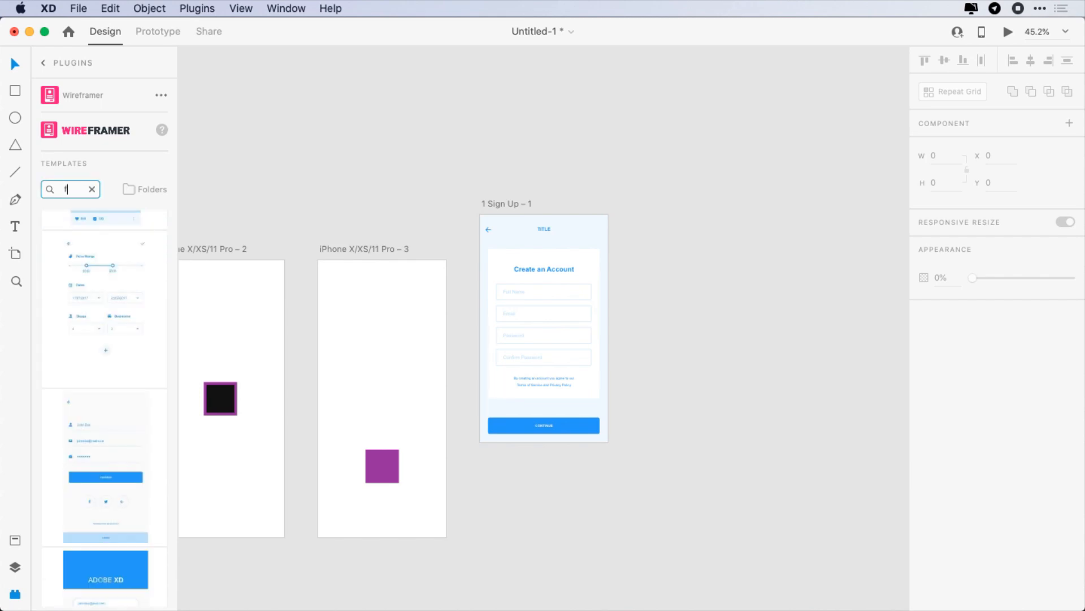
type("orm")
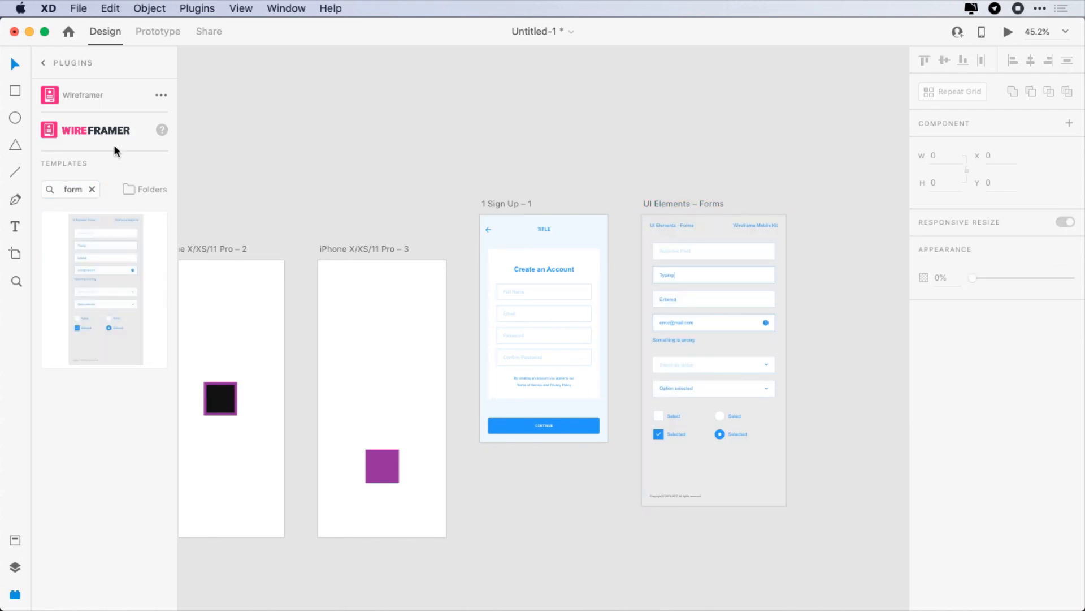
left_click(41, 62)
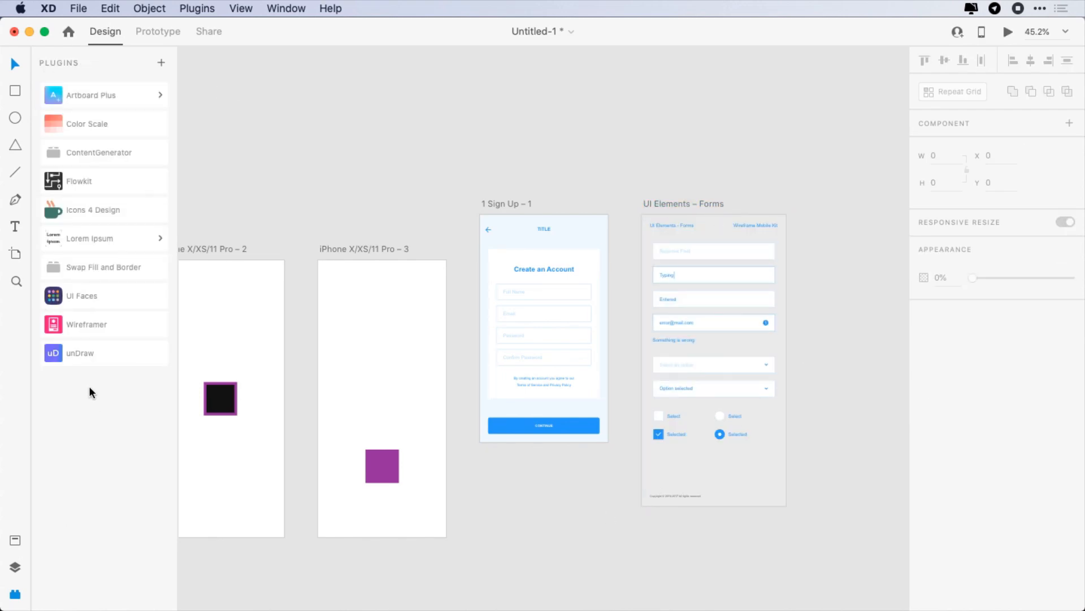
mouse_move(80, 353)
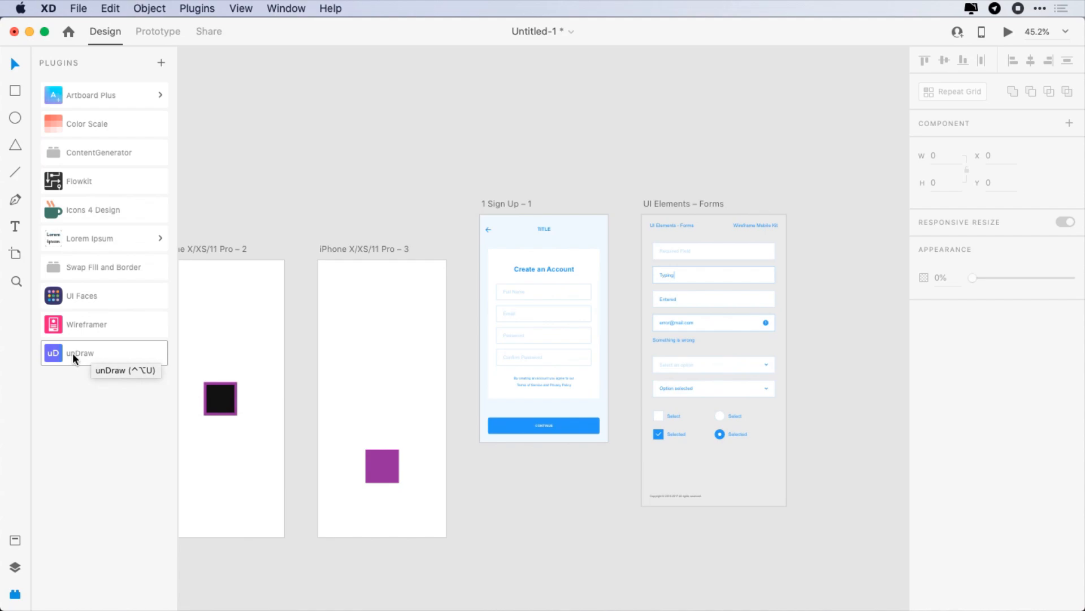
Search unDraw for 'taxi', copy an illustration to the clipboard and dismiss the confirmation
left_click(80, 353)
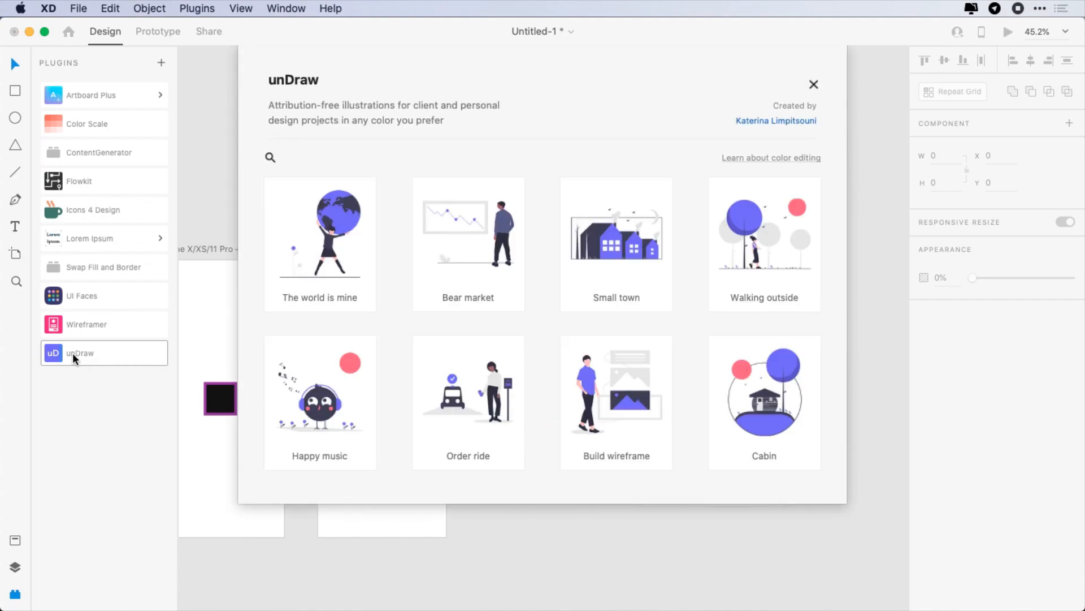
scroll("down", 3)
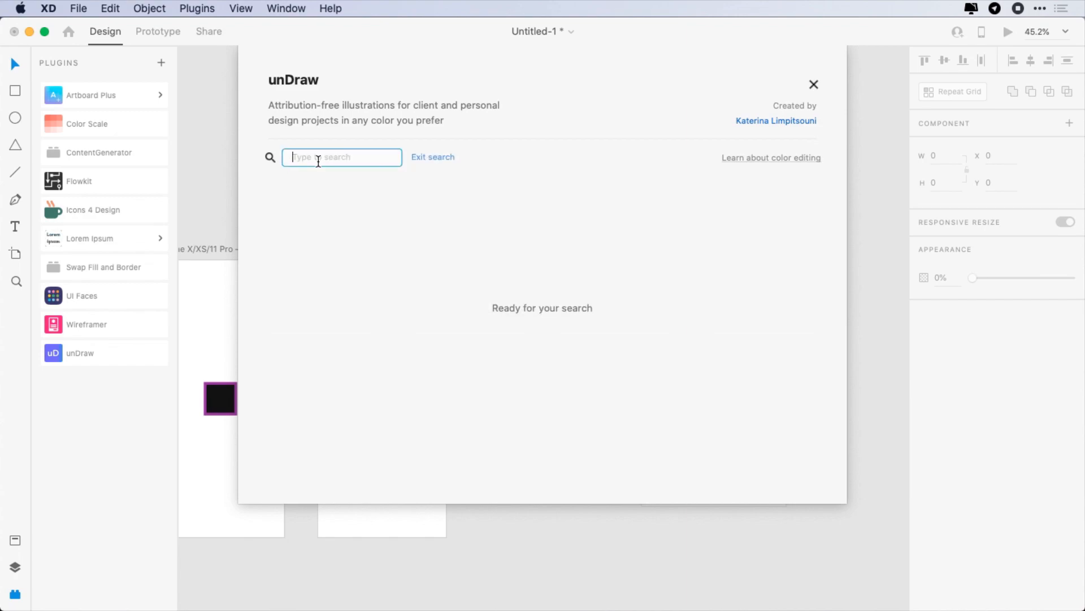
type("taxi")
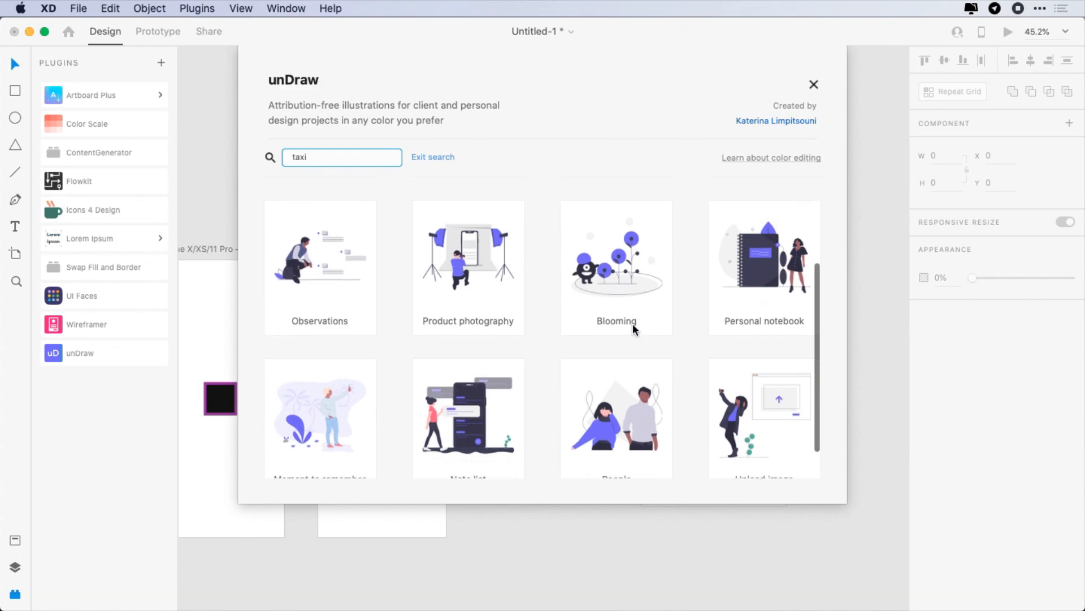
left_click(319, 266)
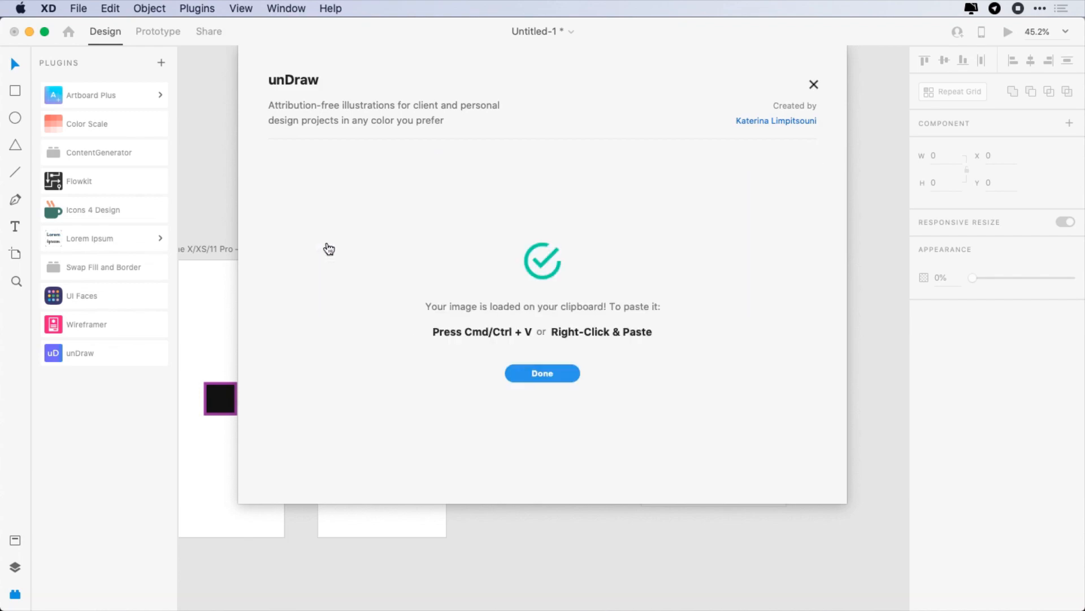
left_click(541, 373)
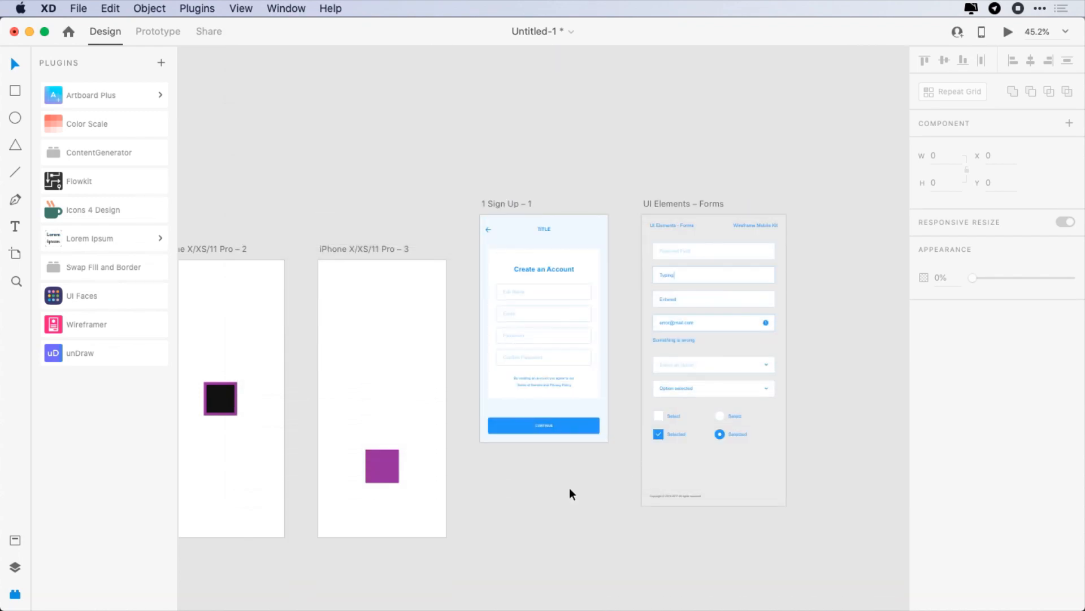
scroll("up", 3)
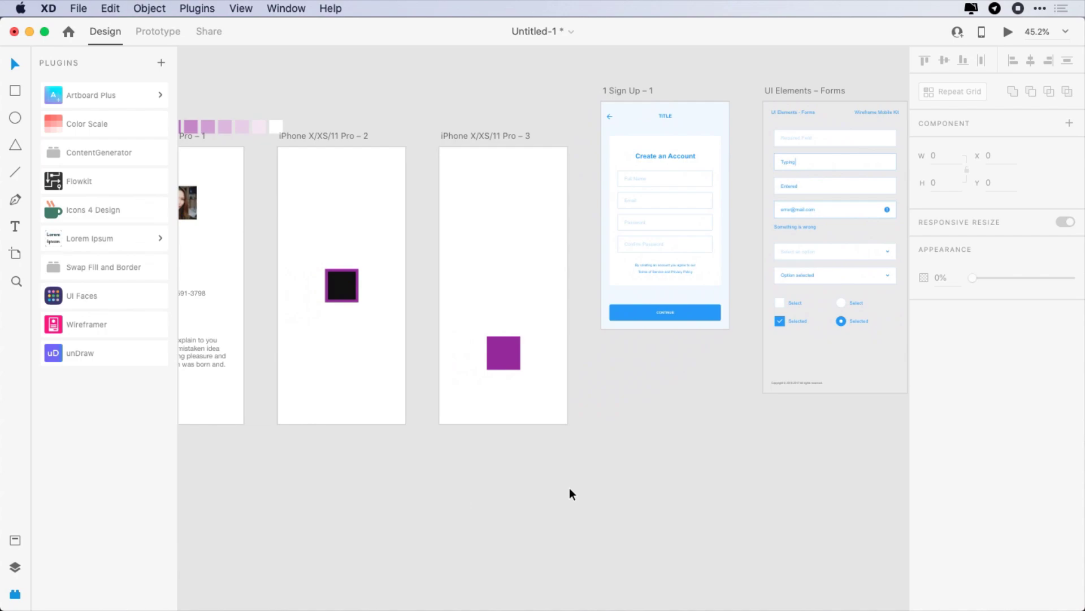